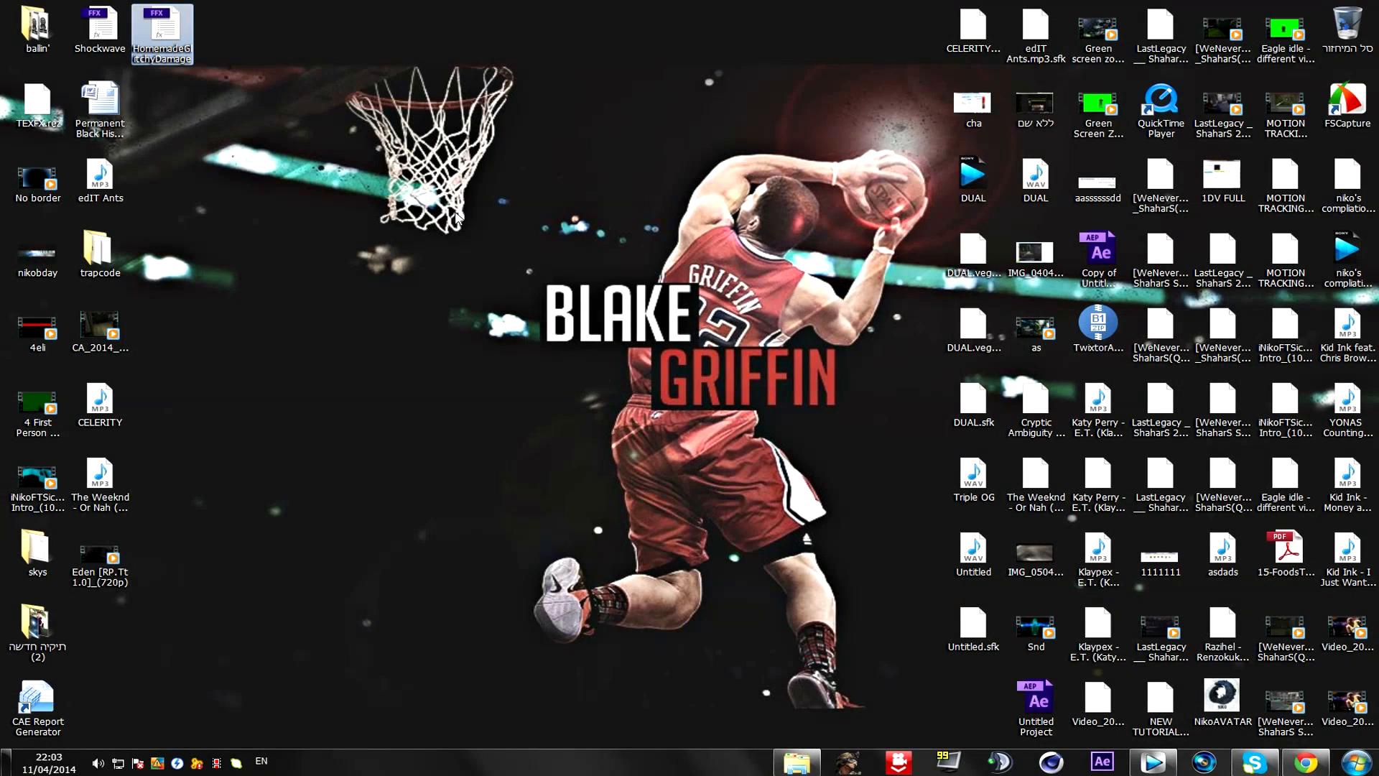
pyautogui.moveTo(998, 502)
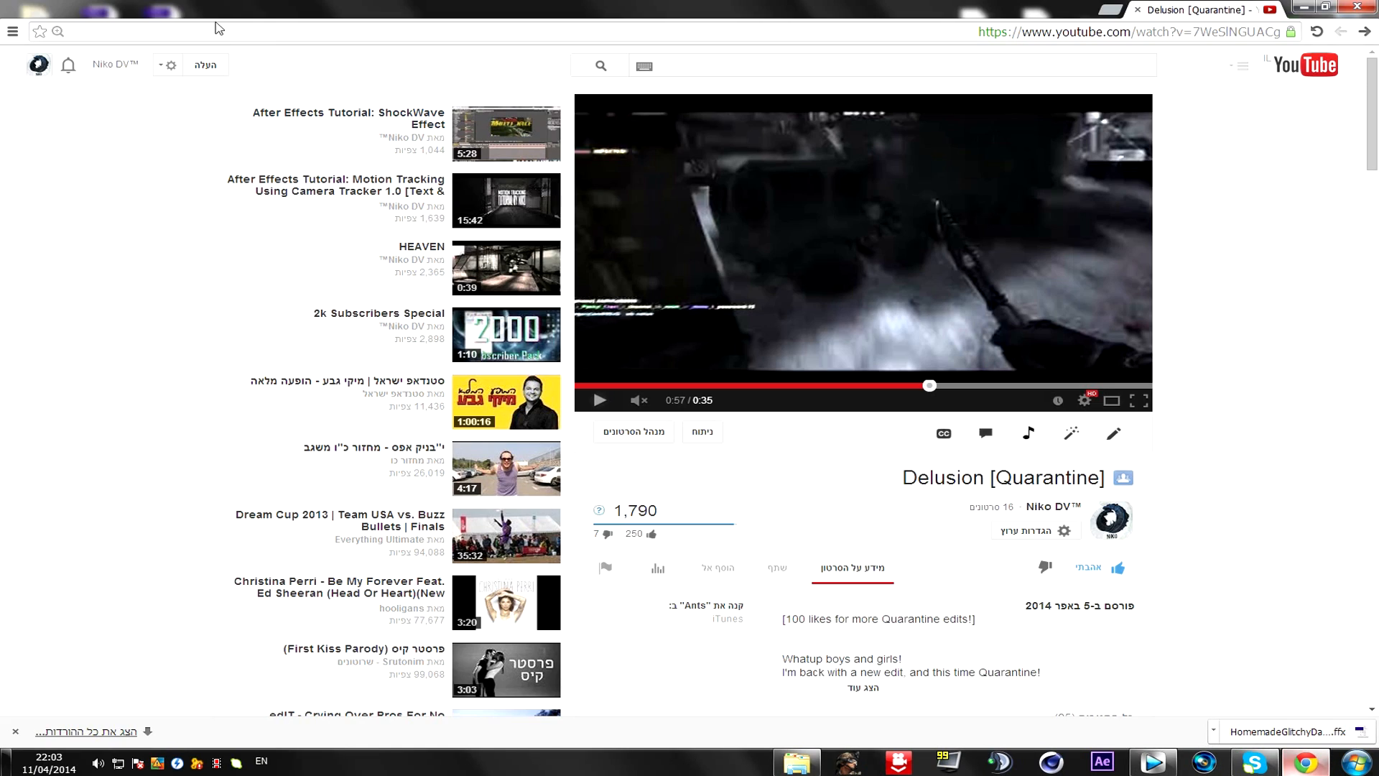
pyautogui.moveTo(928, 385)
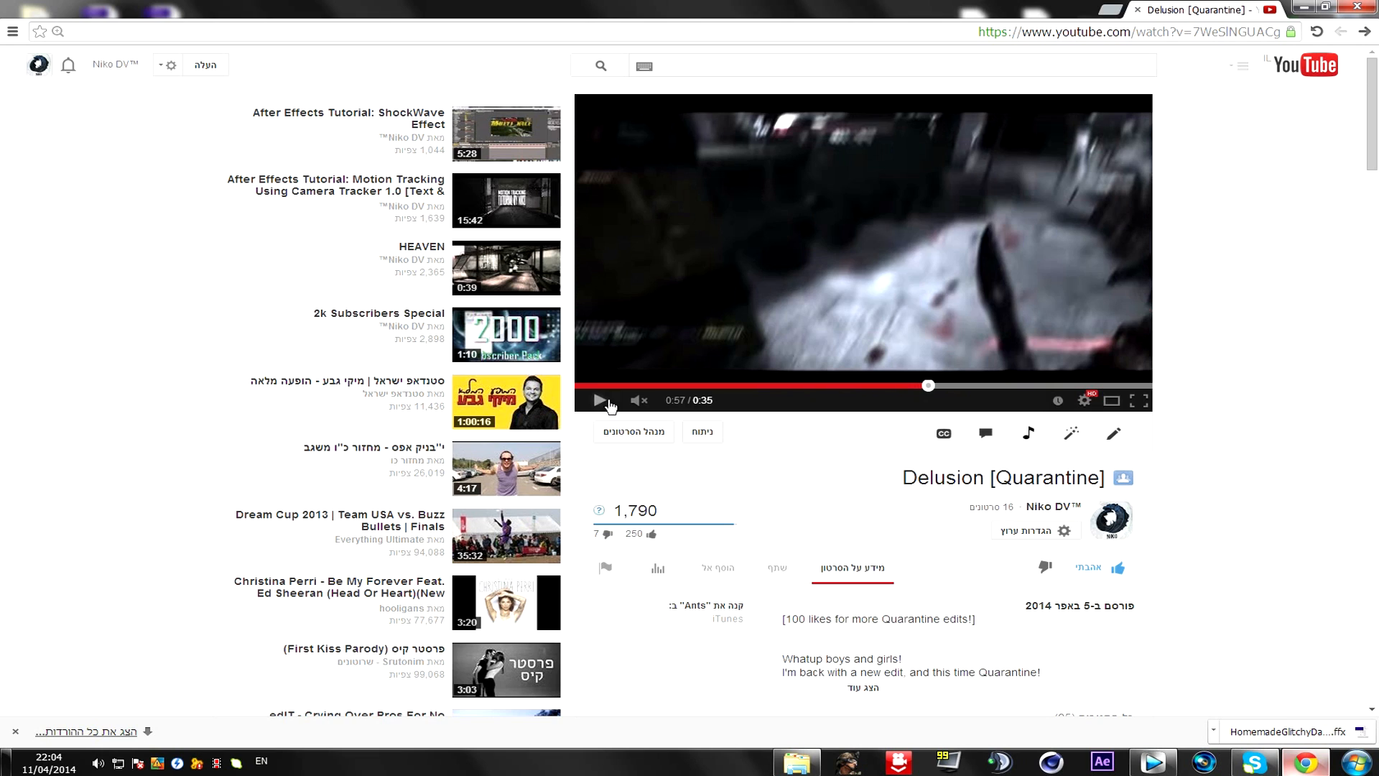
pyautogui.moveTo(946, 382)
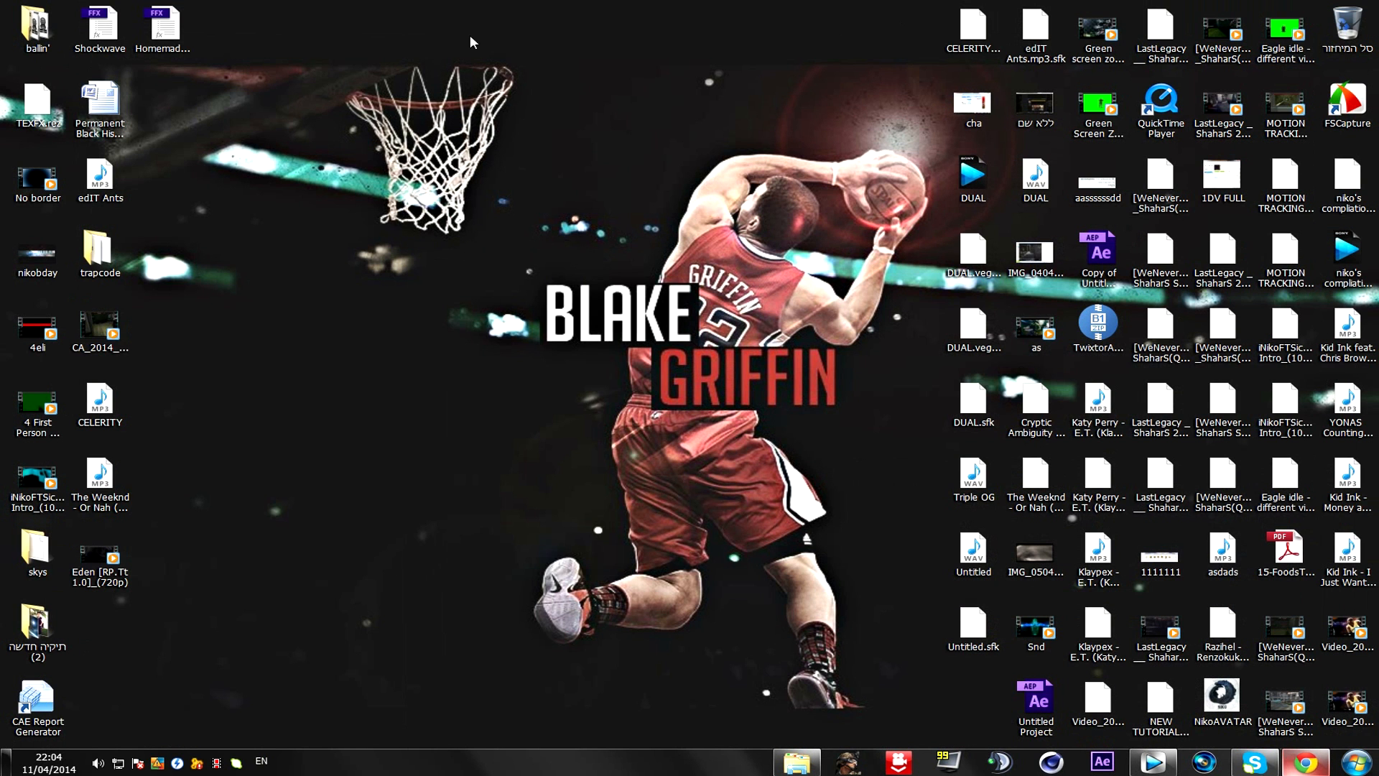
# Browse to After Effects CS6's Support Files\Presets folder with the downloaded preset ready on the desktop
pyautogui.moveTo(161, 24); pyautogui.dragTo(410, 330)
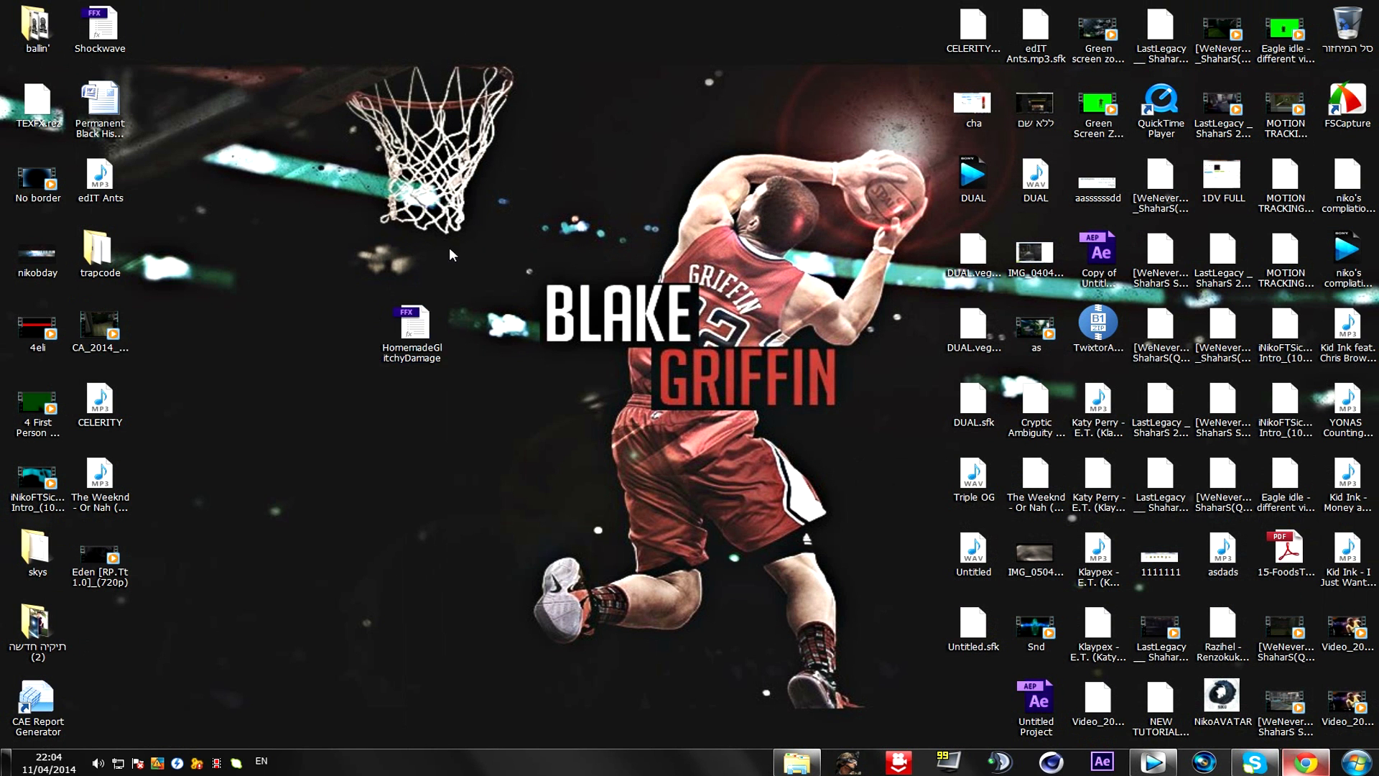
pyautogui.moveTo(396, 294)
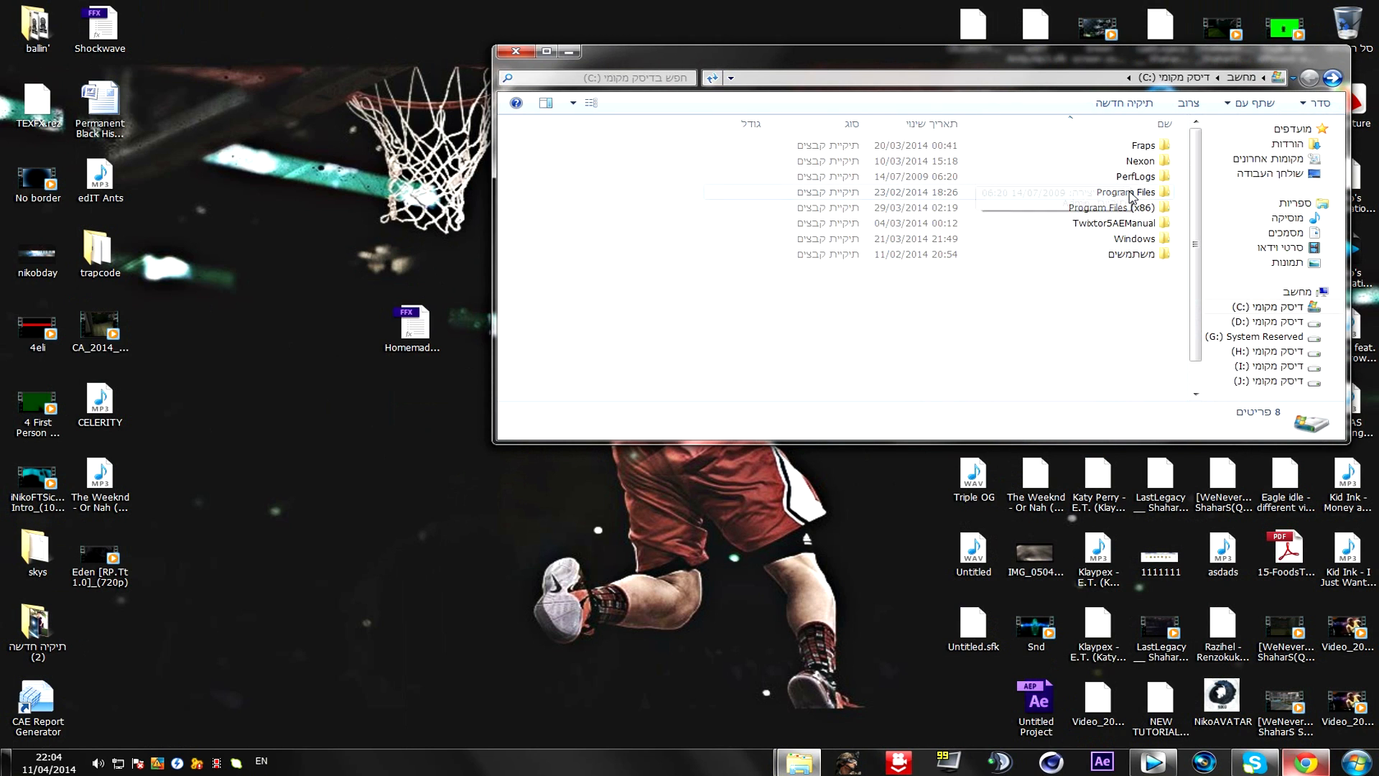
pyautogui.doubleClick(1126, 191)
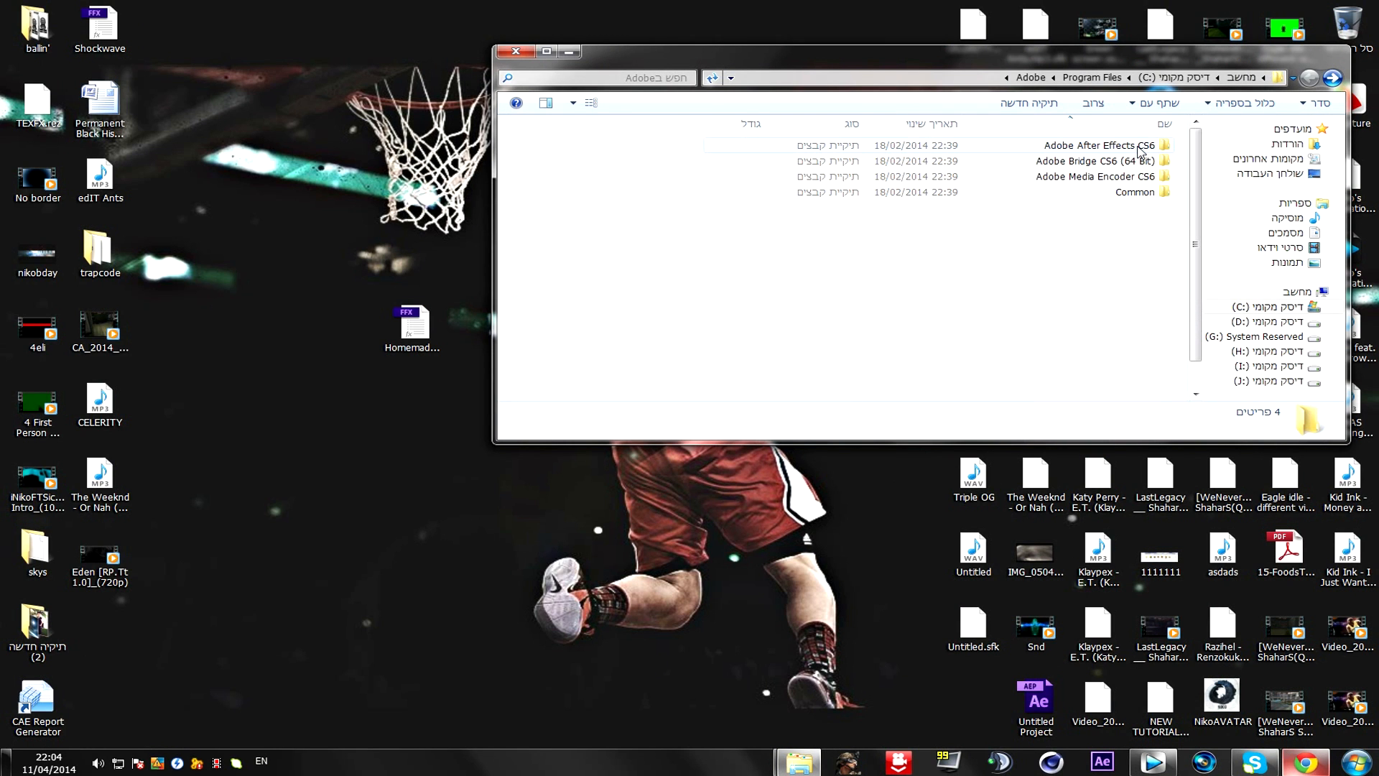
pyautogui.doubleClick(1090, 145)
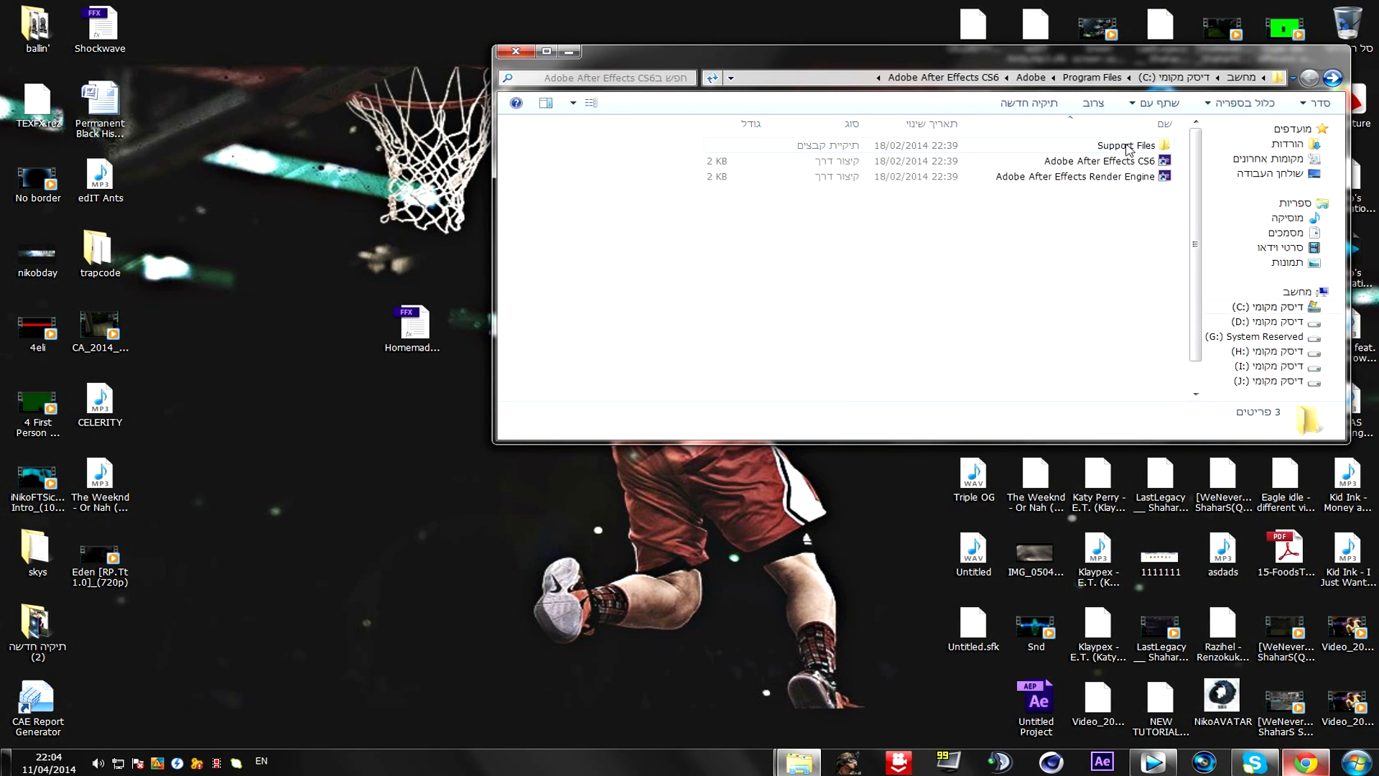
pyautogui.doubleClick(1126, 145)
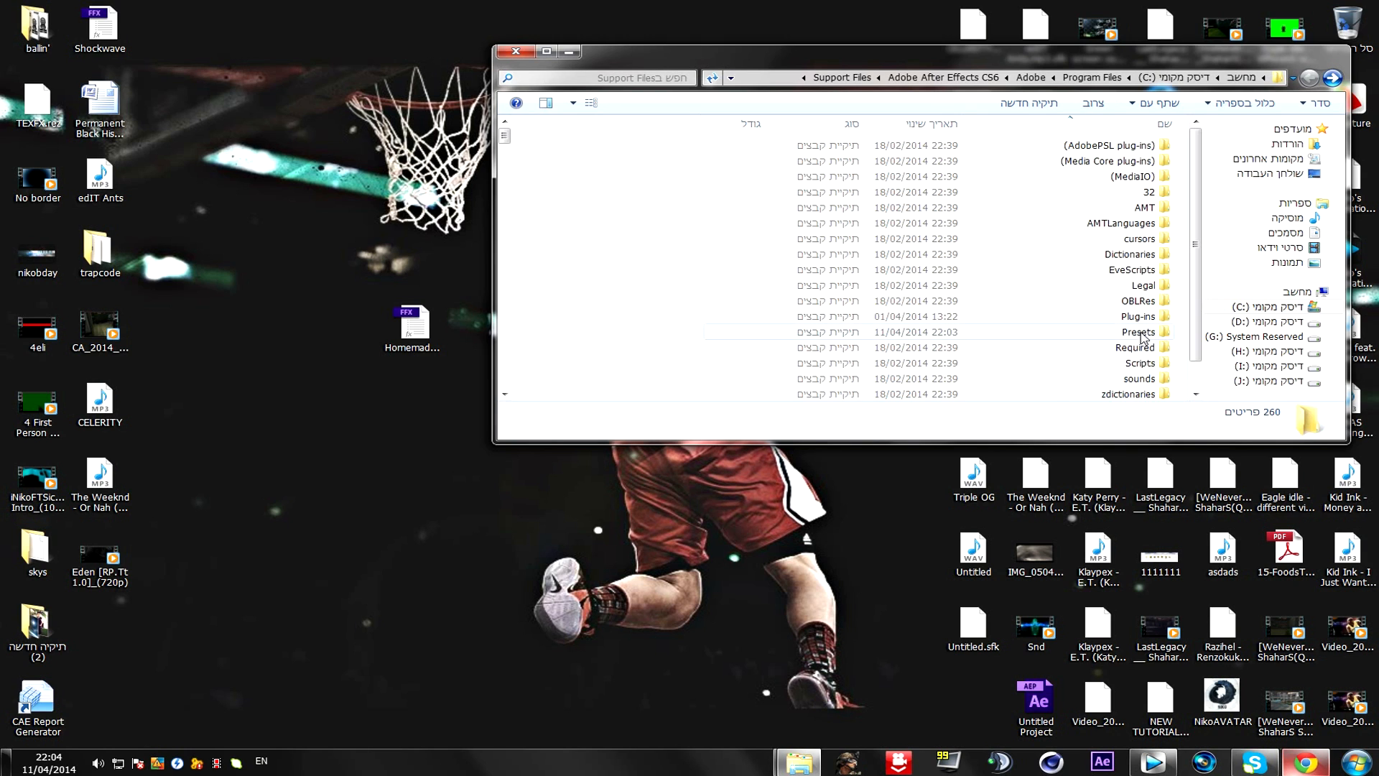
pyautogui.doubleClick(1138, 332)
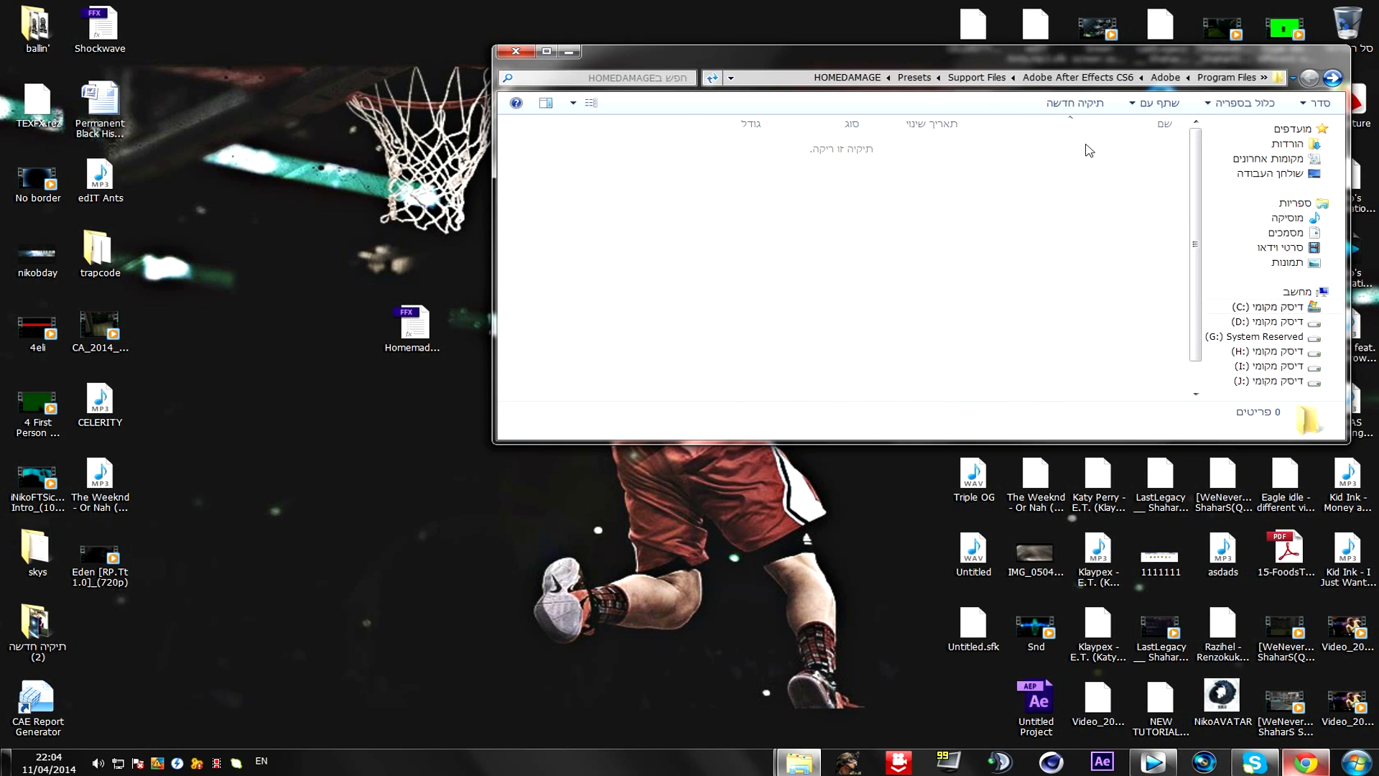
# Place the HomemadeGlitchyDamage preset in a new HOMEDAMAGE folder and close Explorer
pyautogui.click(412, 327)
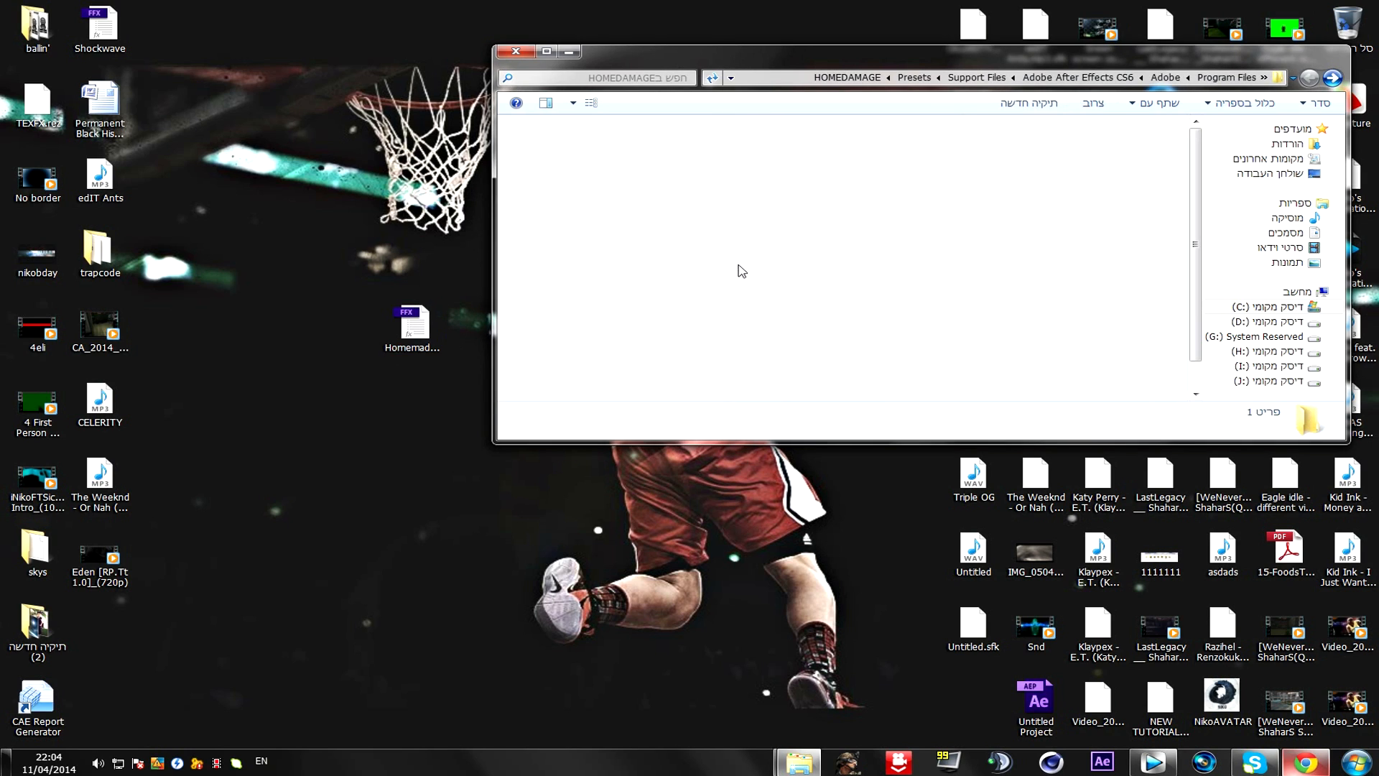
pyautogui.click(514, 51)
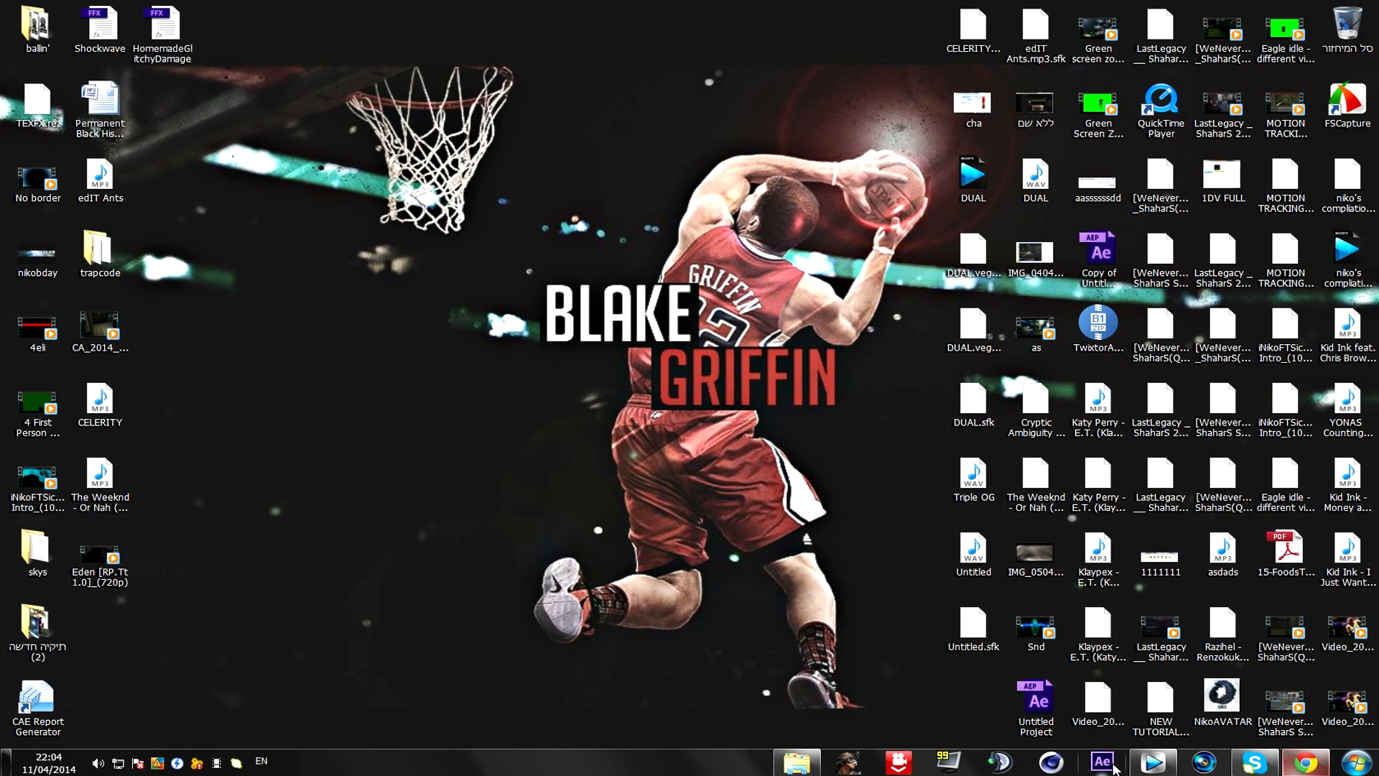
# Import the SNOW VALLEY #1 gameplay MP4 into the project and build a 1280×720 composition from it
pyautogui.click(1101, 762)
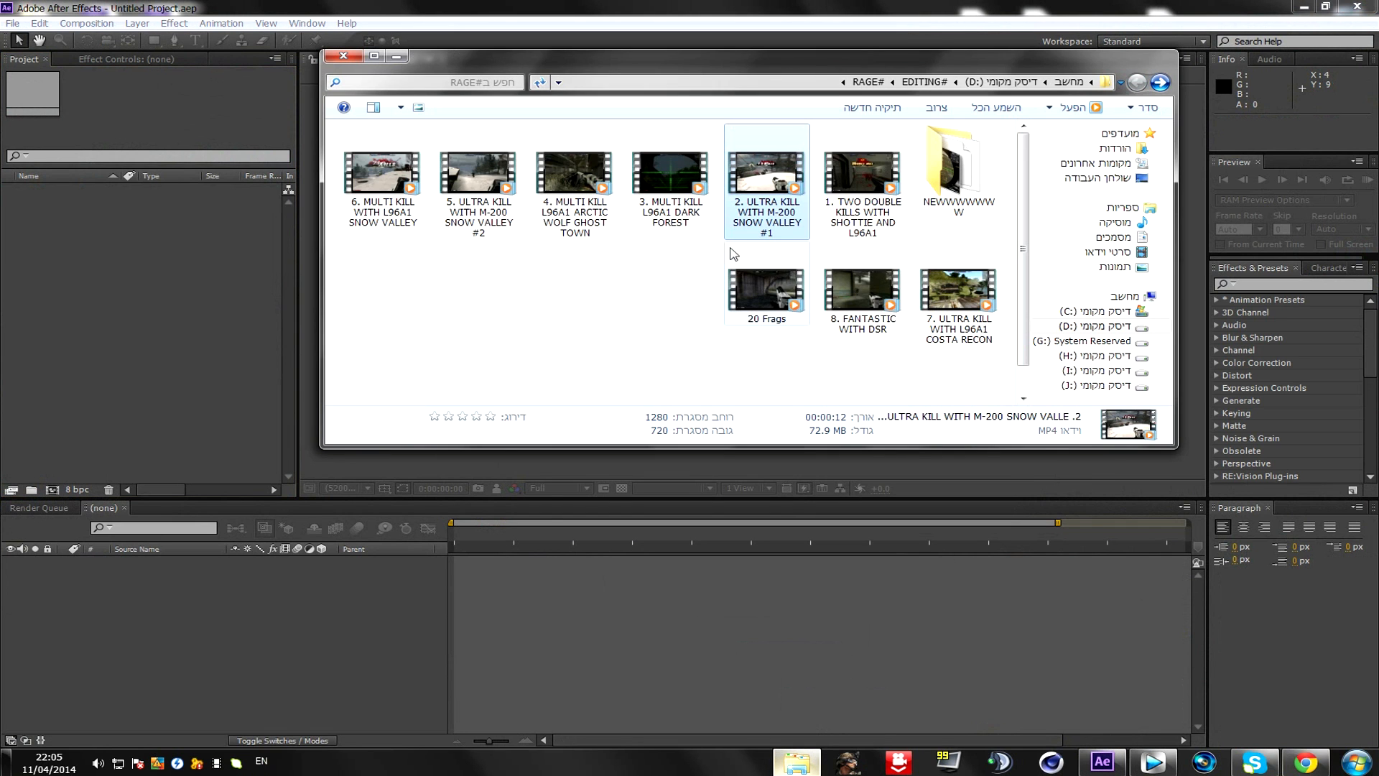
pyautogui.moveTo(765, 171); pyautogui.dragTo(154, 265)
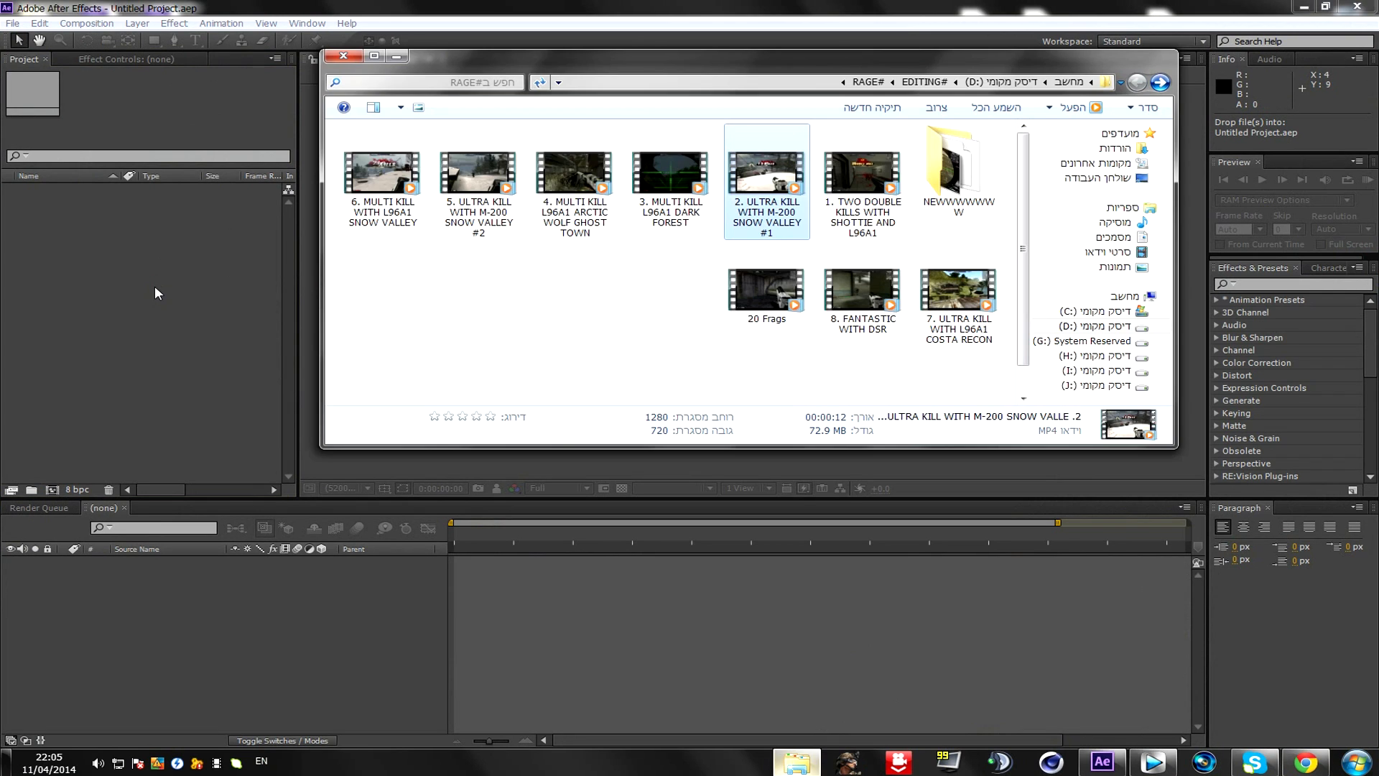
pyautogui.doubleClick(766, 169)
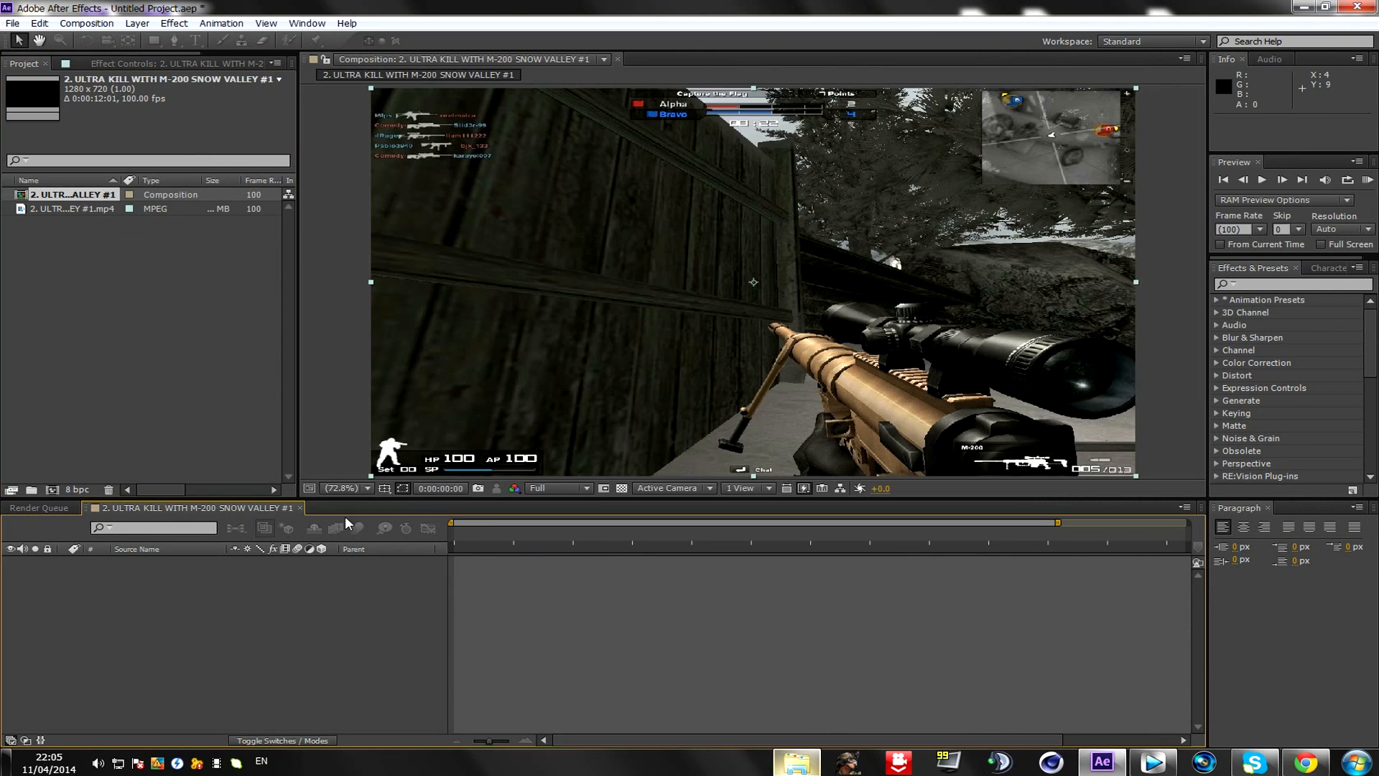
# Limit the composition to its first 59 frames (0:00:00:59)
pyautogui.click(523, 533)
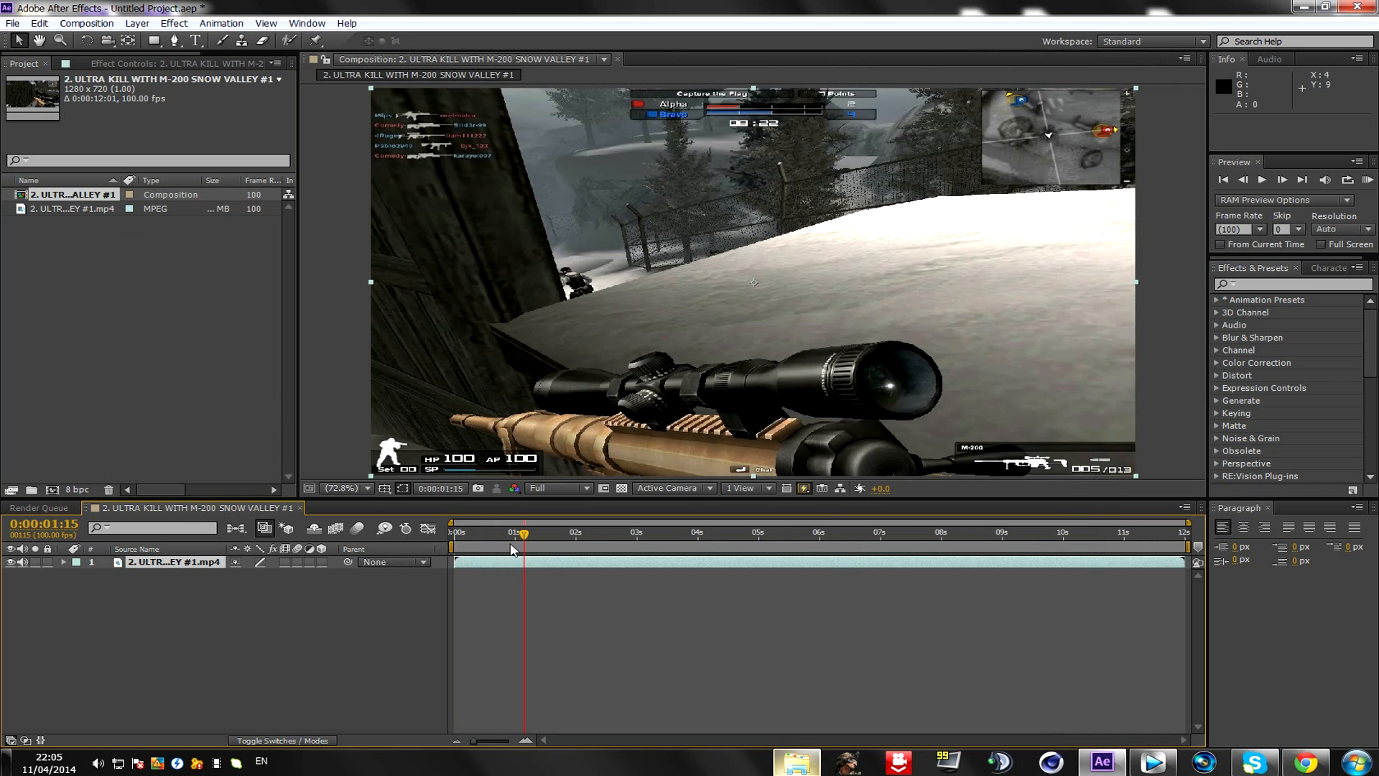
pyautogui.moveTo(523, 532); pyautogui.dragTo(491, 532)
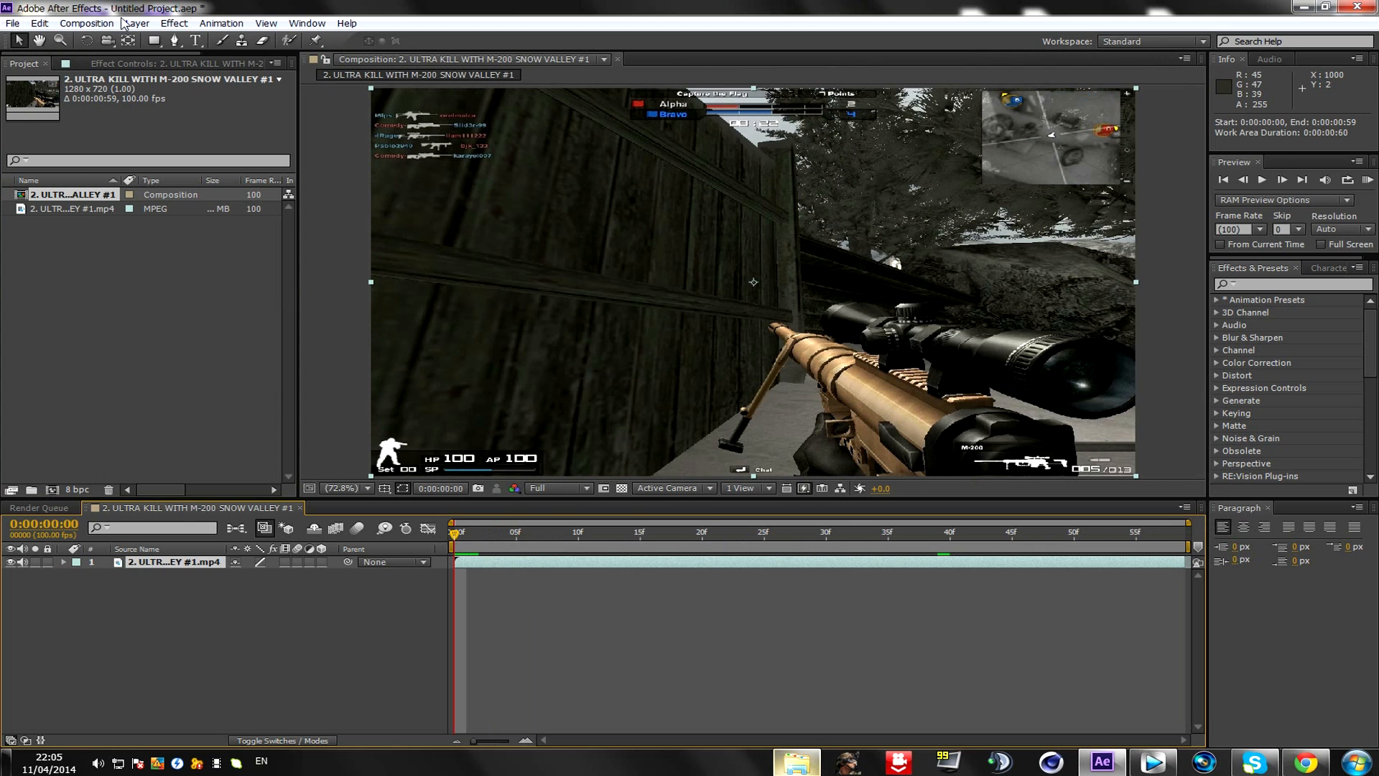
# Add a full-frame black solid named DAMAGE above the gameplay clip
pyautogui.click(136, 23)
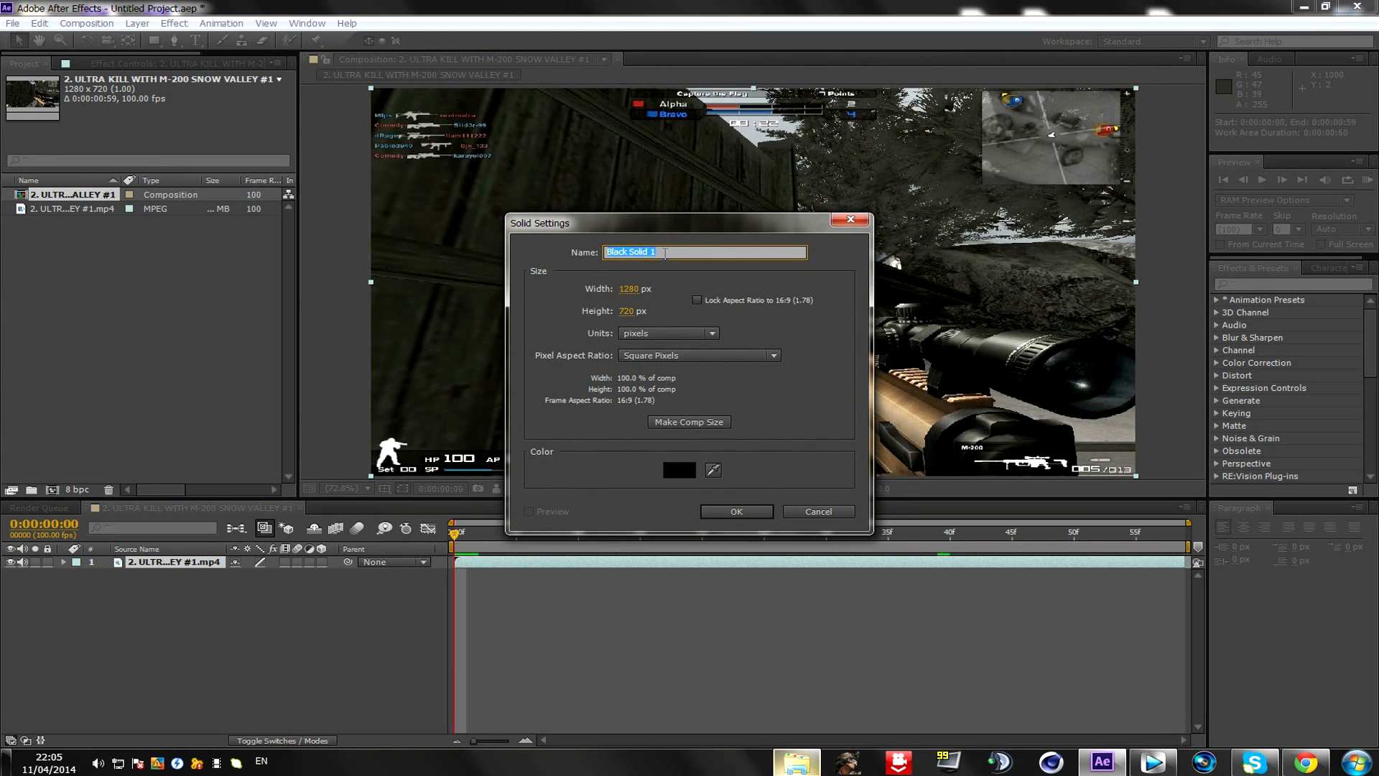
pyautogui.write('DAMA')
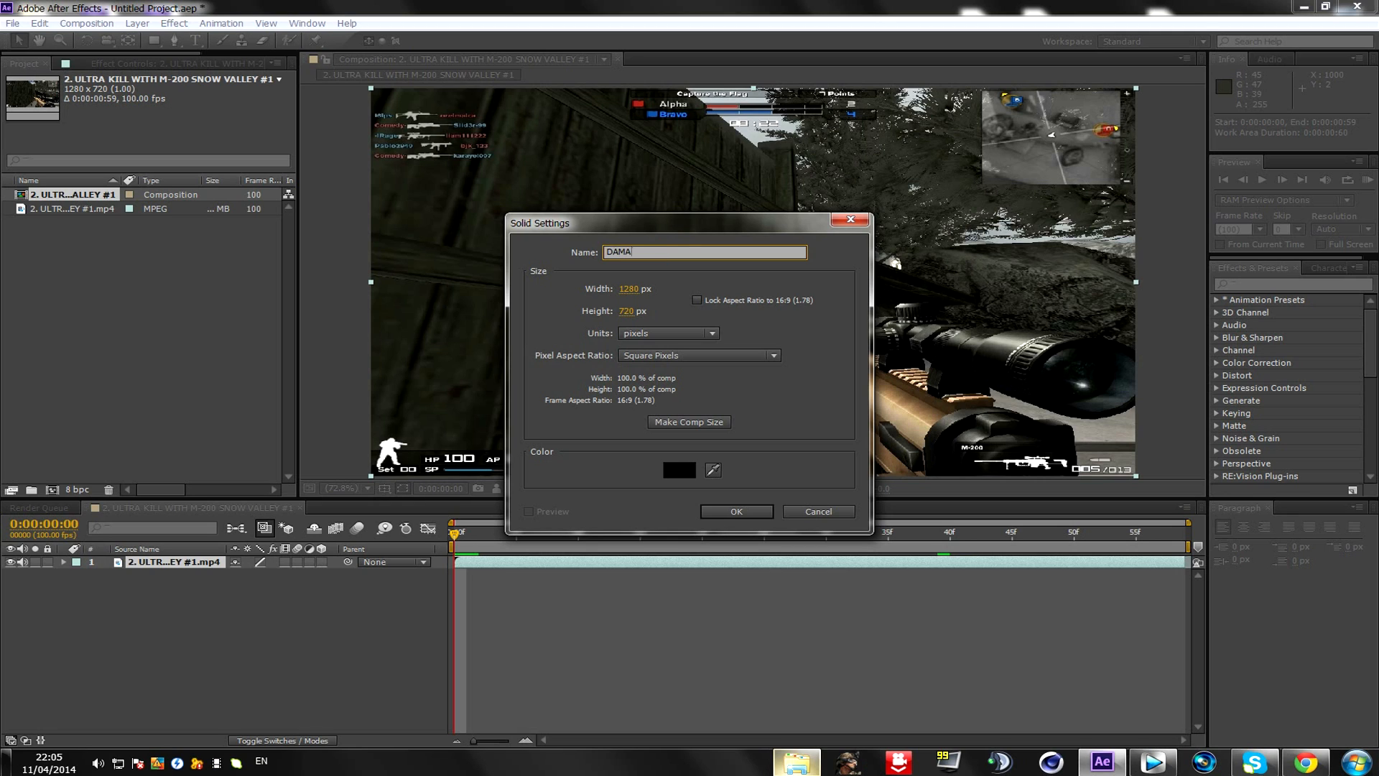
pyautogui.click(736, 511)
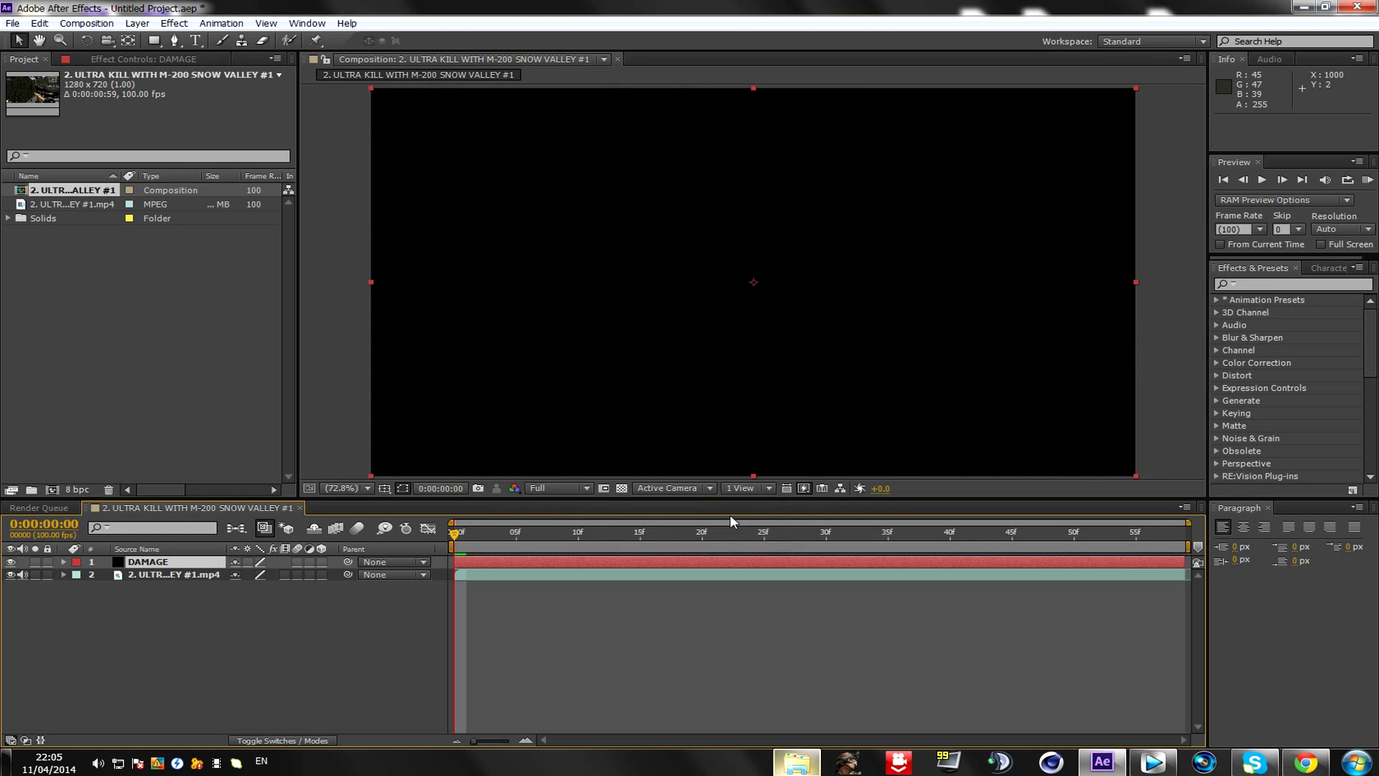
pyautogui.moveTo(1080, 346)
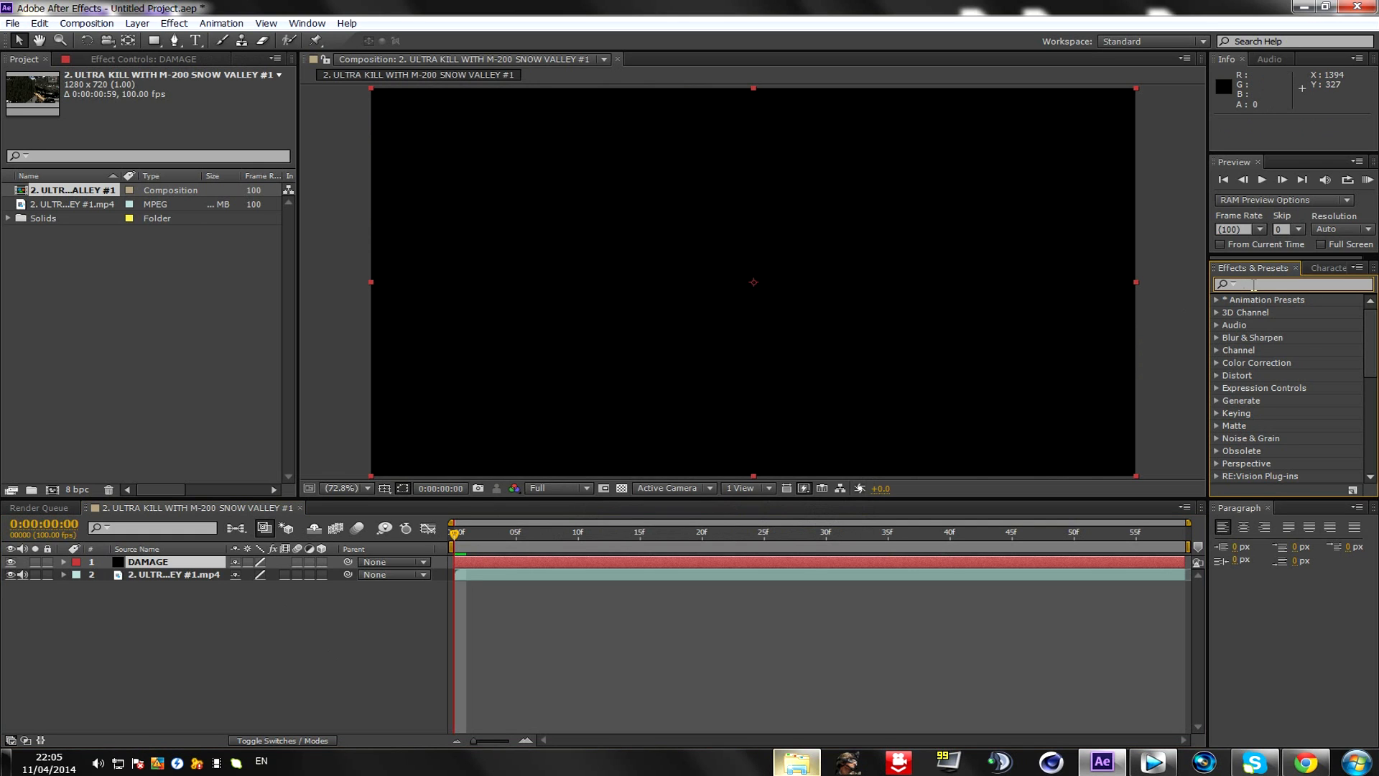
# Find the HomemadeGlitchyDamage preset by searching 'homemade' in Effects & Presets
pyautogui.write('homemade')
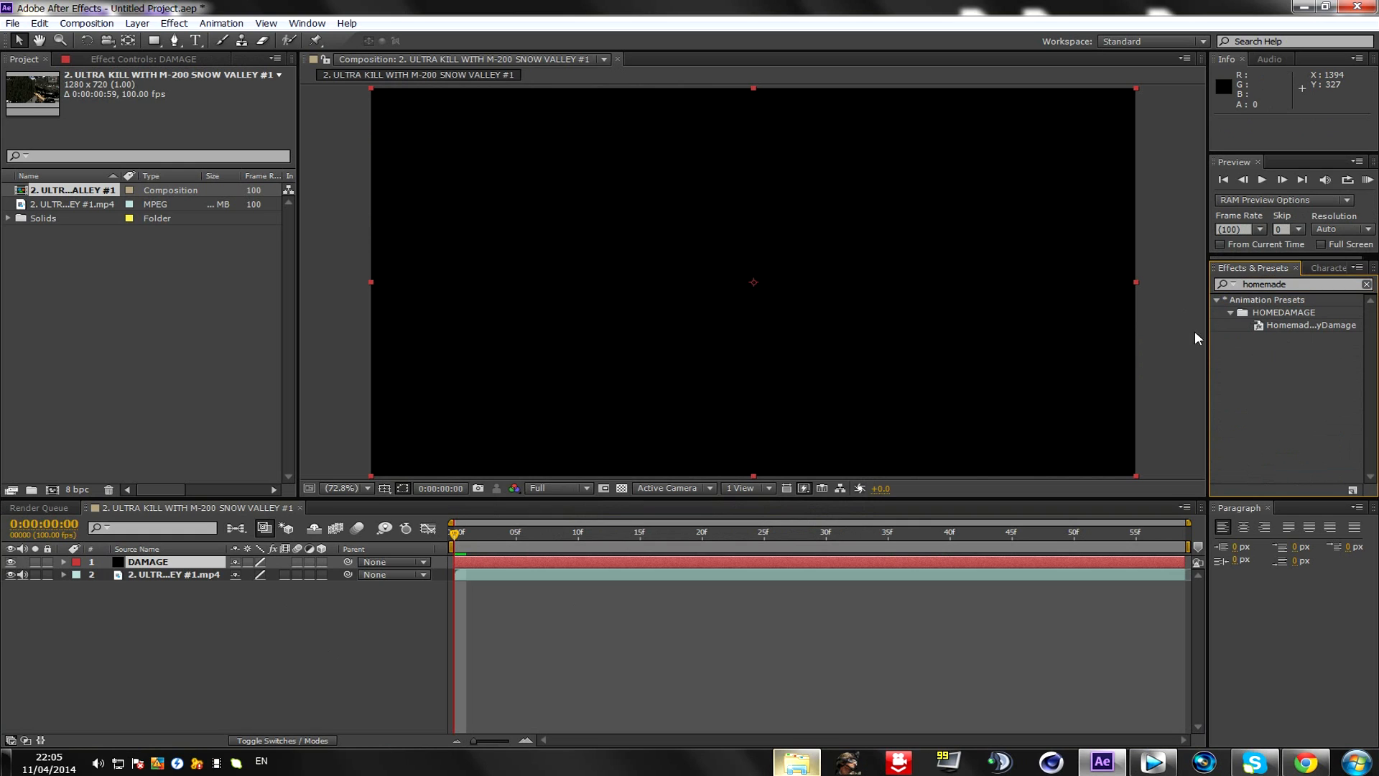
pyautogui.moveTo(1284, 342)
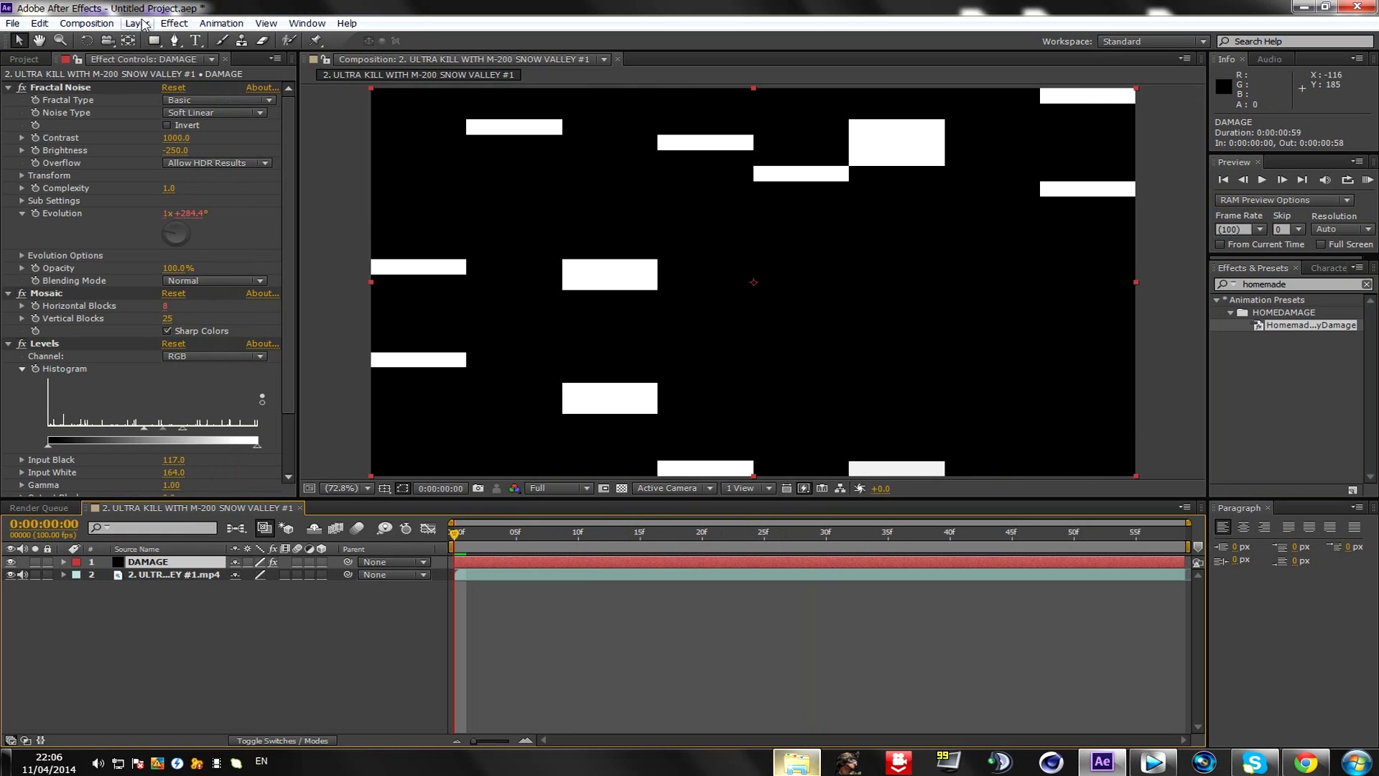
# Create an adjustment layer under DAMAGE and set its track matte to Luma Matte "DAMAGE"
pyautogui.click(138, 23)
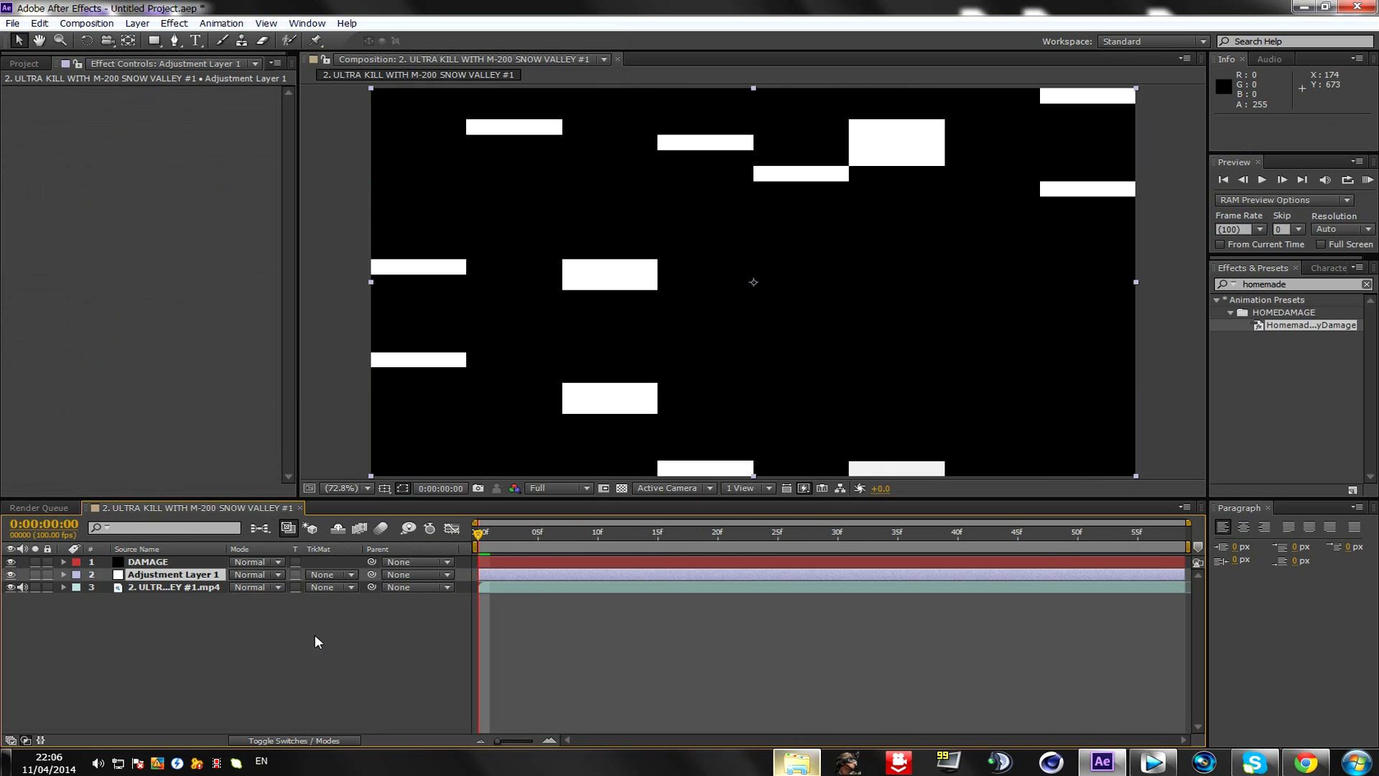
pyautogui.moveTo(323, 577)
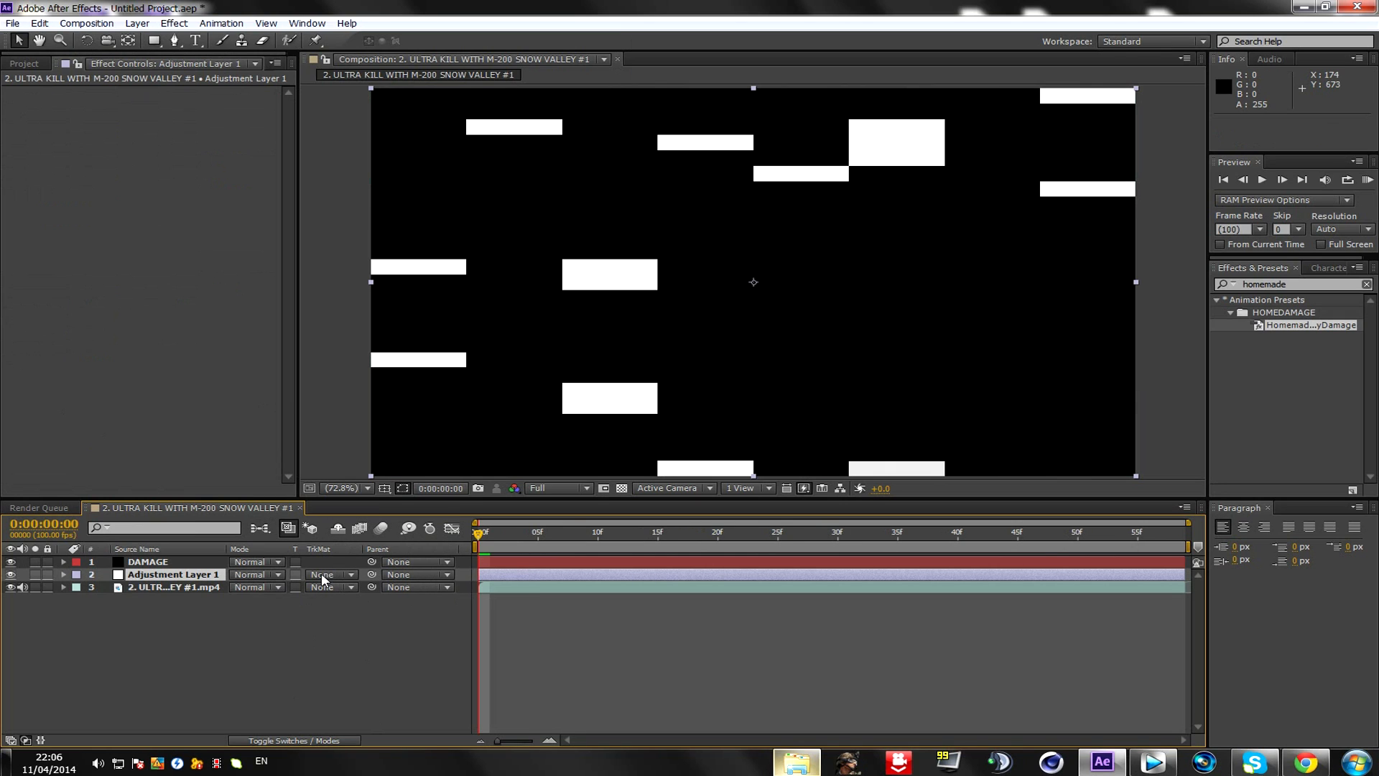
pyautogui.click(328, 575)
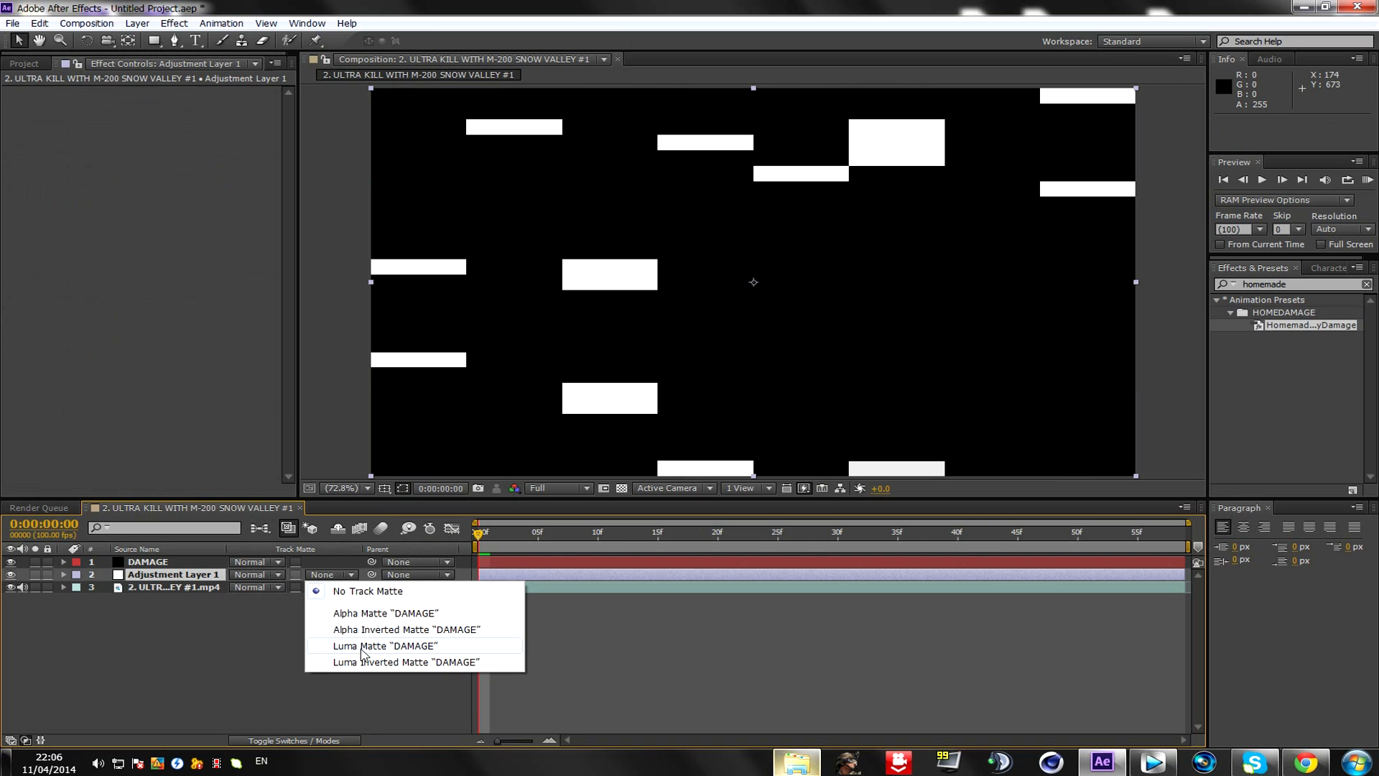
pyautogui.click(385, 645)
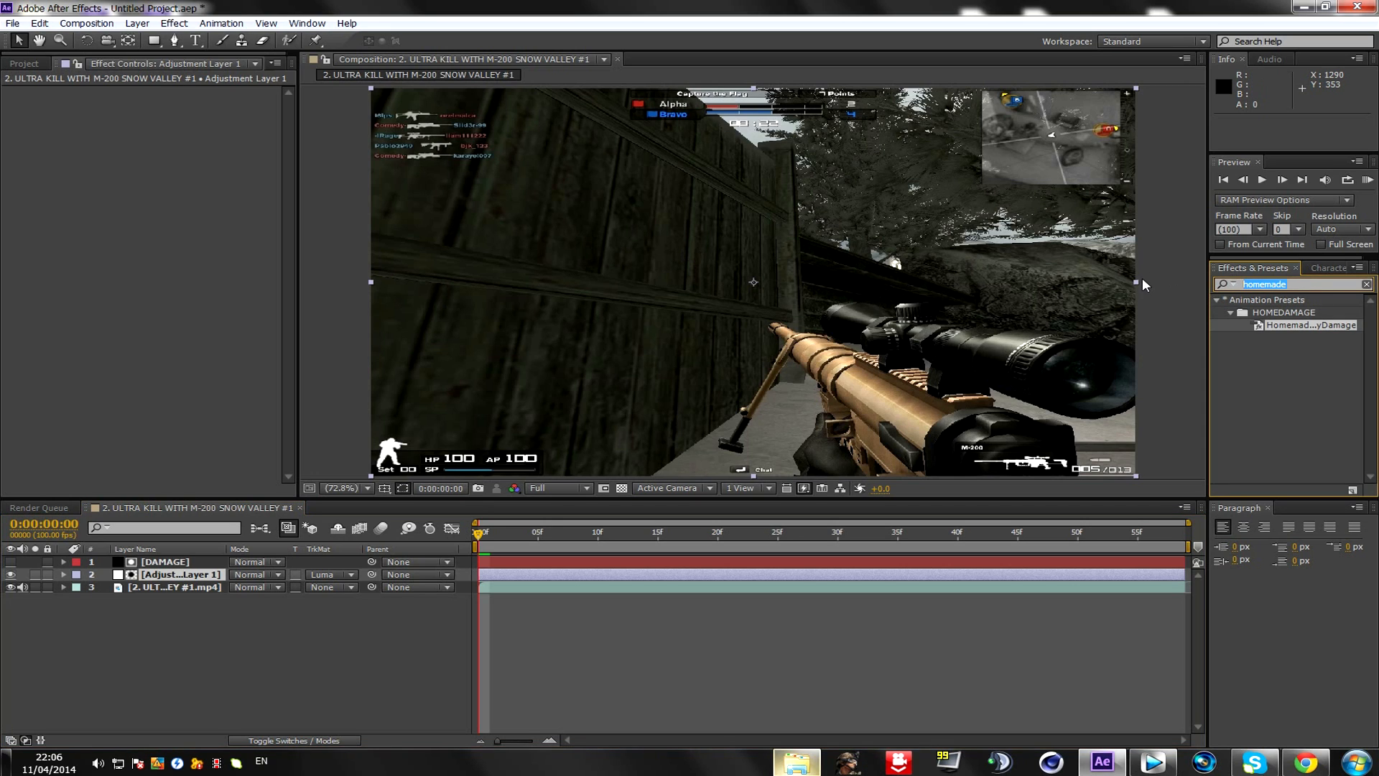
# Apply an Offset effect to the adjustment layer, then find the Curves effect to add after it
pyautogui.write('offset')
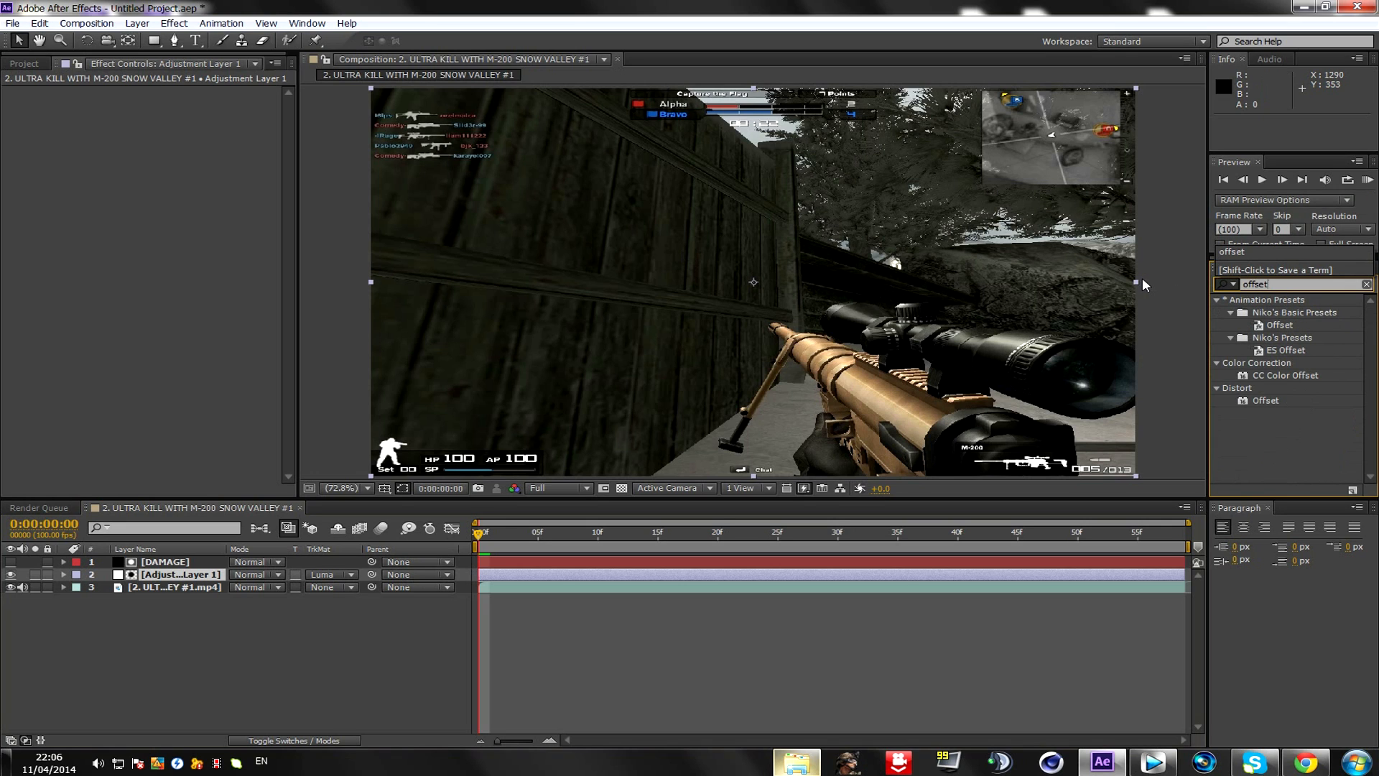
pyautogui.moveTo(1275, 405)
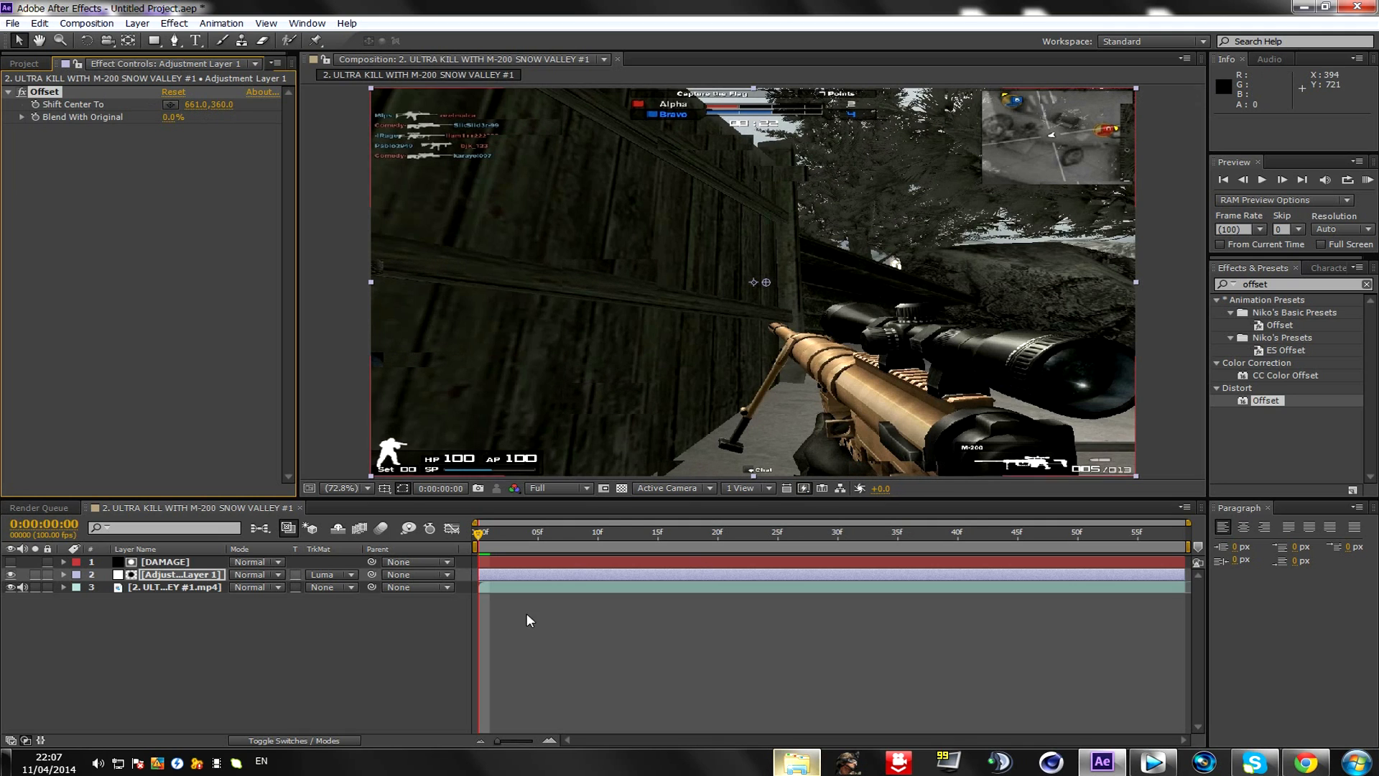
pyautogui.click(947, 532)
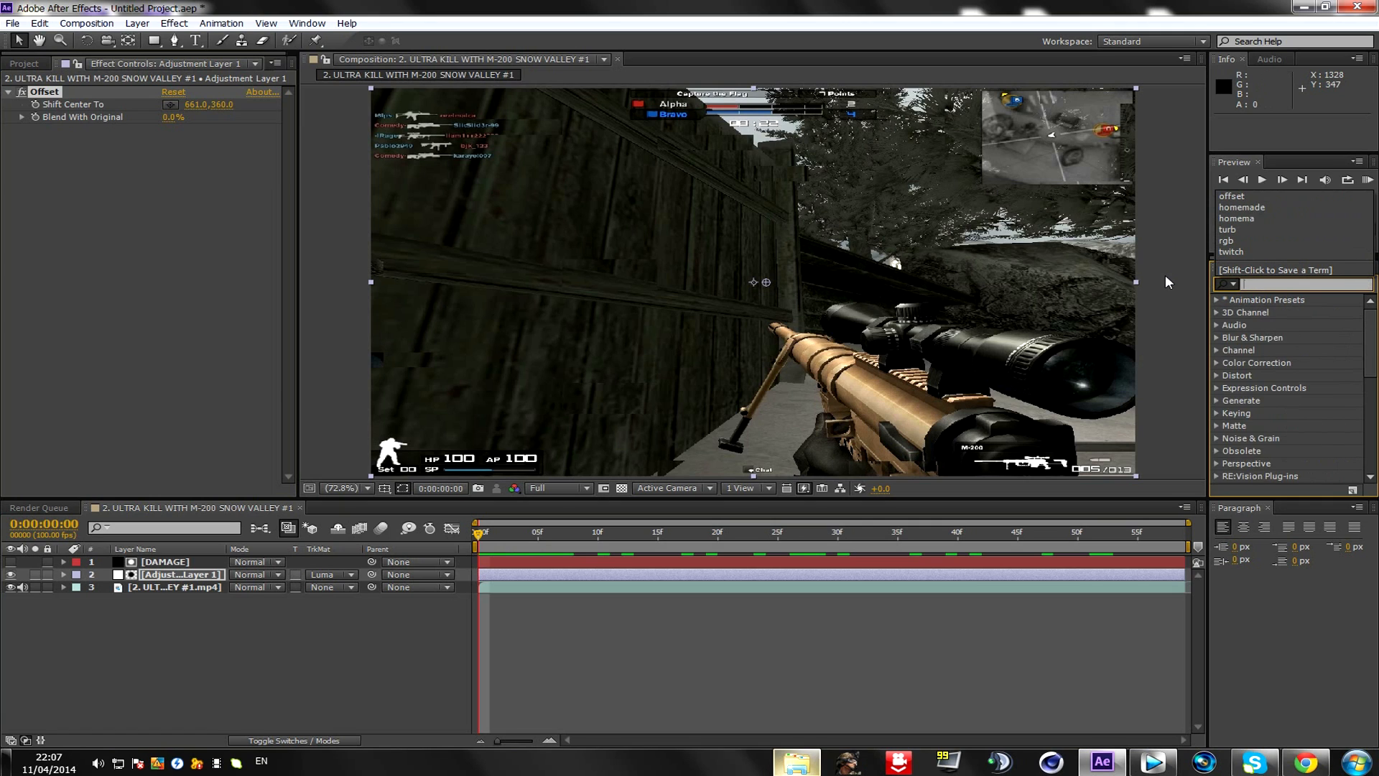
pyautogui.write('curves')
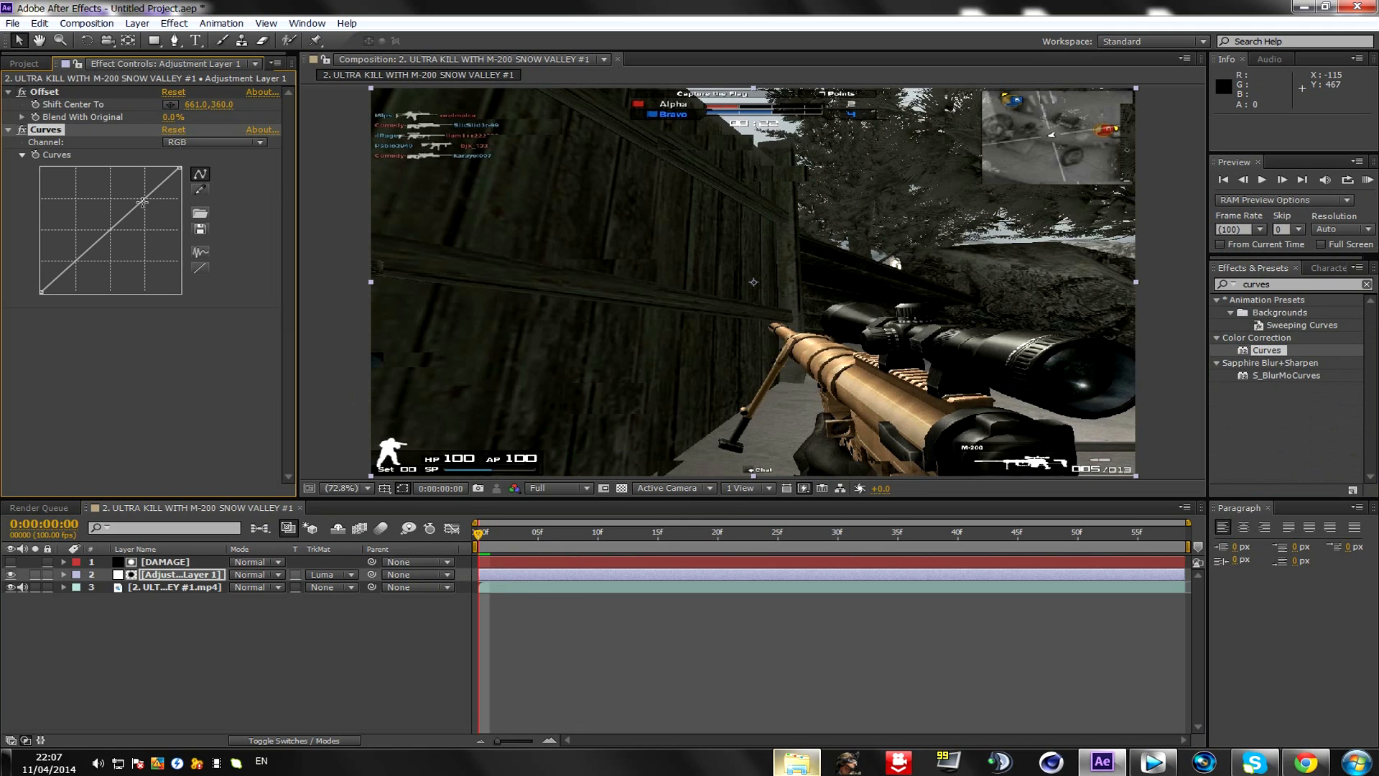
# Reshape the RGB curve into a gentle S: upper section lifted, lower section pulled down
pyautogui.moveTo(140, 224); pyautogui.dragTo(139, 207)
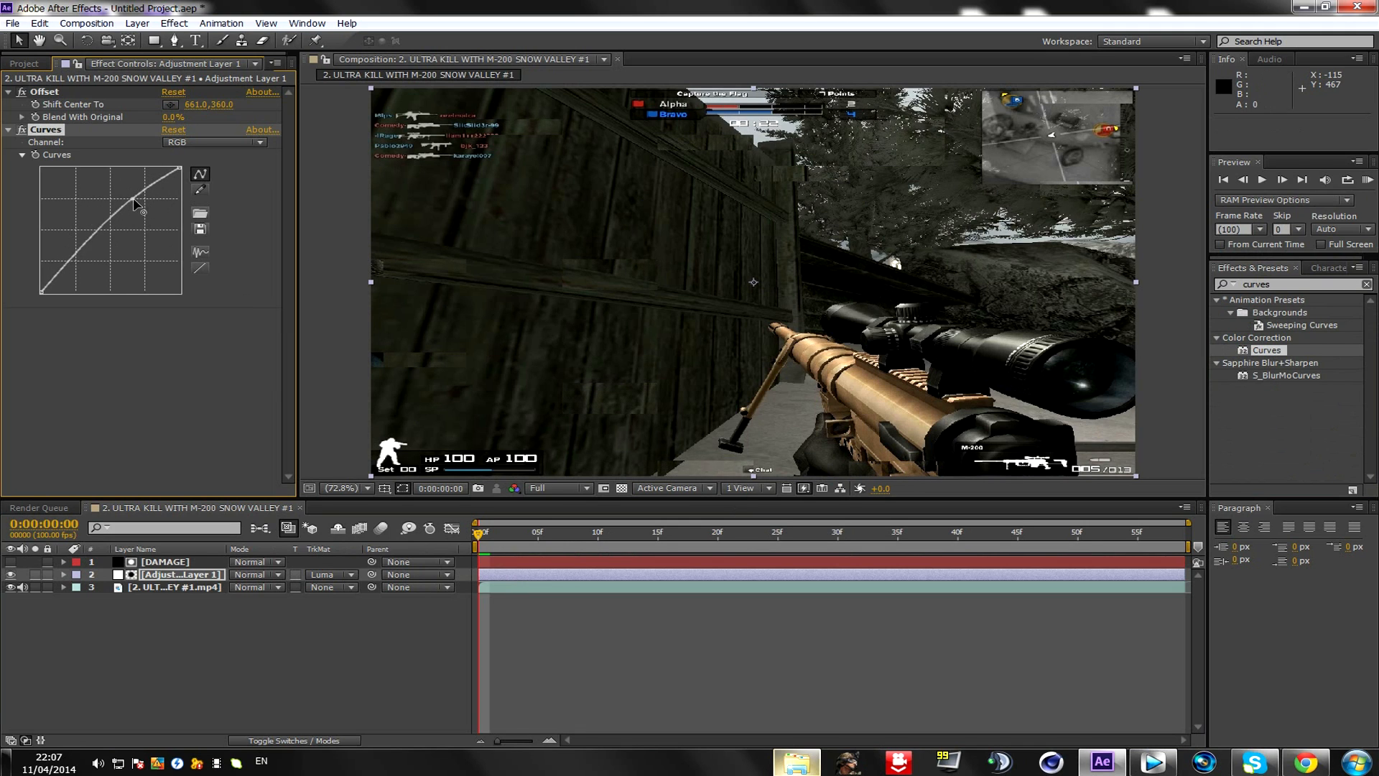
pyautogui.moveTo(141, 211); pyautogui.dragTo(103, 248)
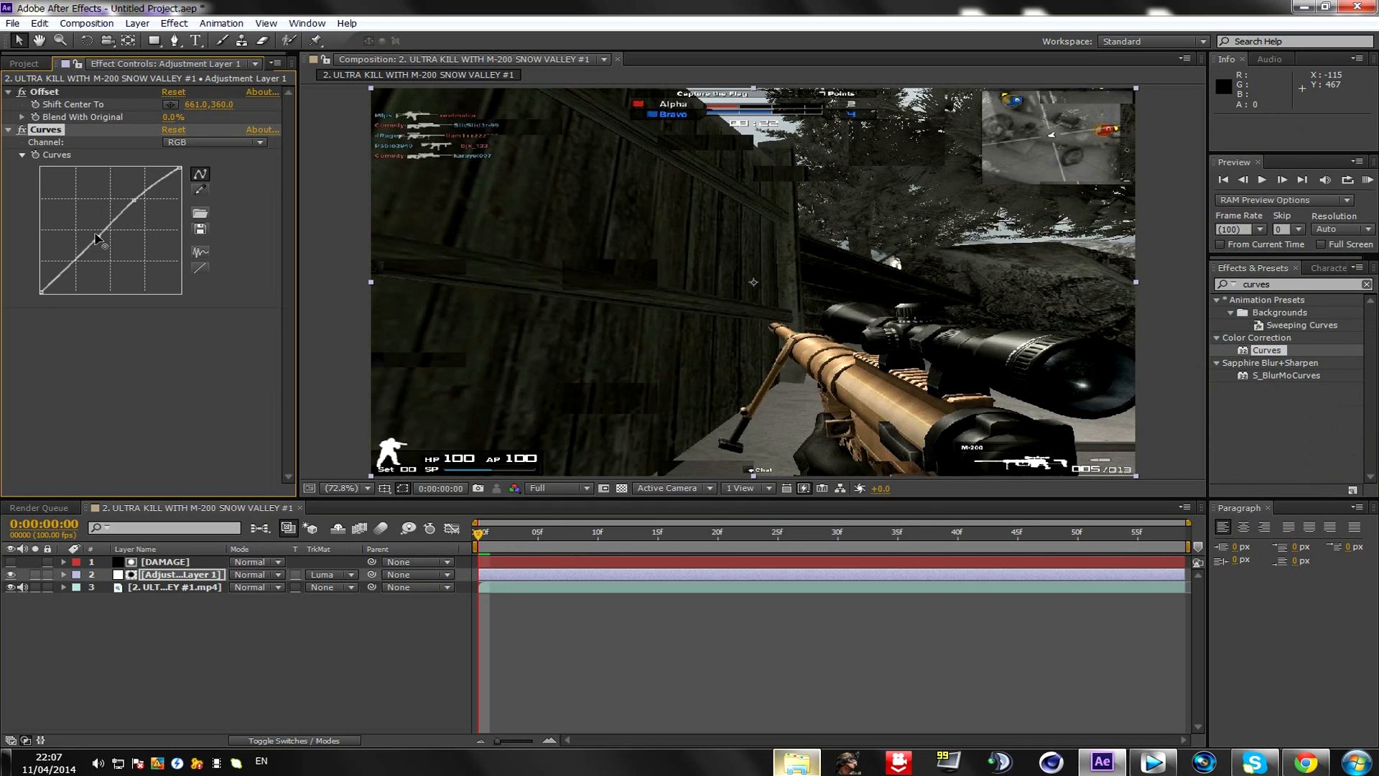
pyautogui.moveTo(116, 250); pyautogui.dragTo(111, 236)
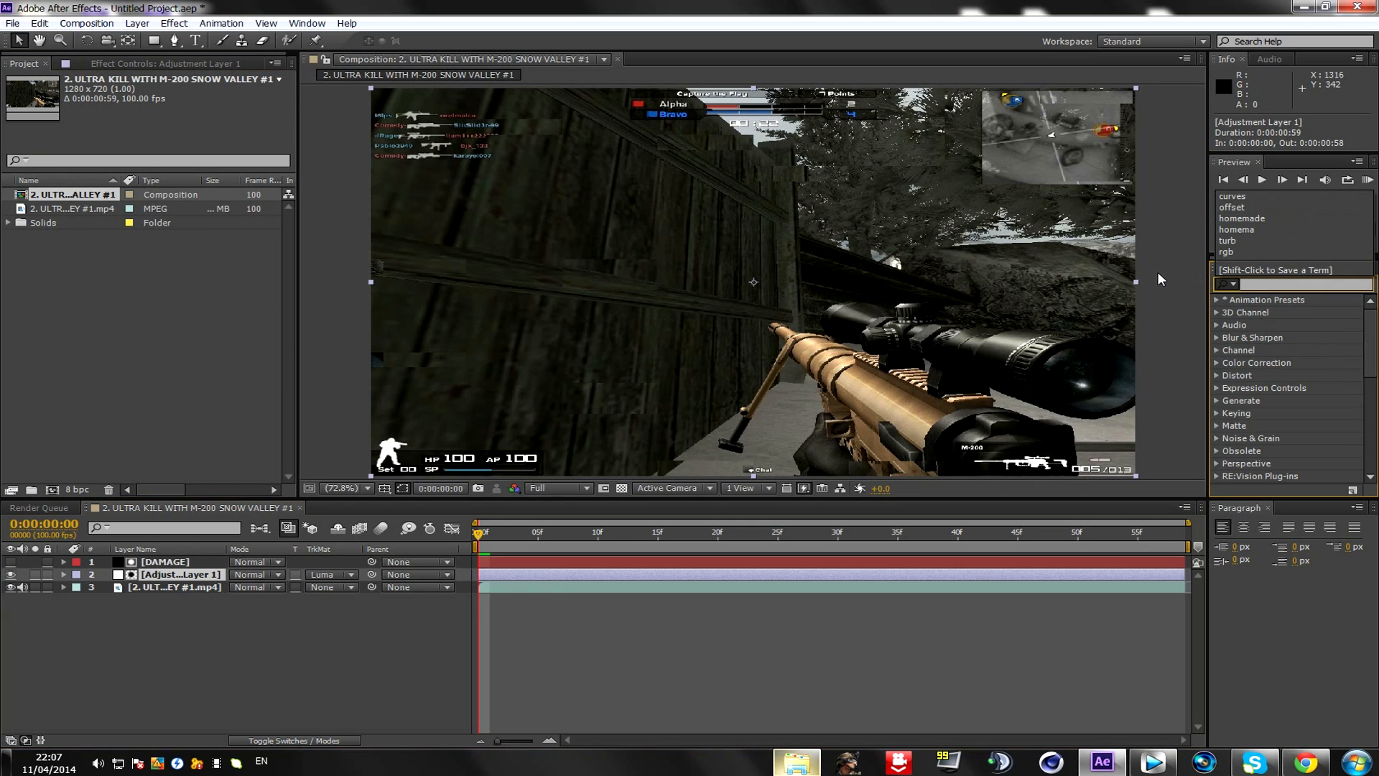
# Add Video Copilot Twitch to the adjustment layer and enable its Blur and Scale operators
pyautogui.write('twitch')
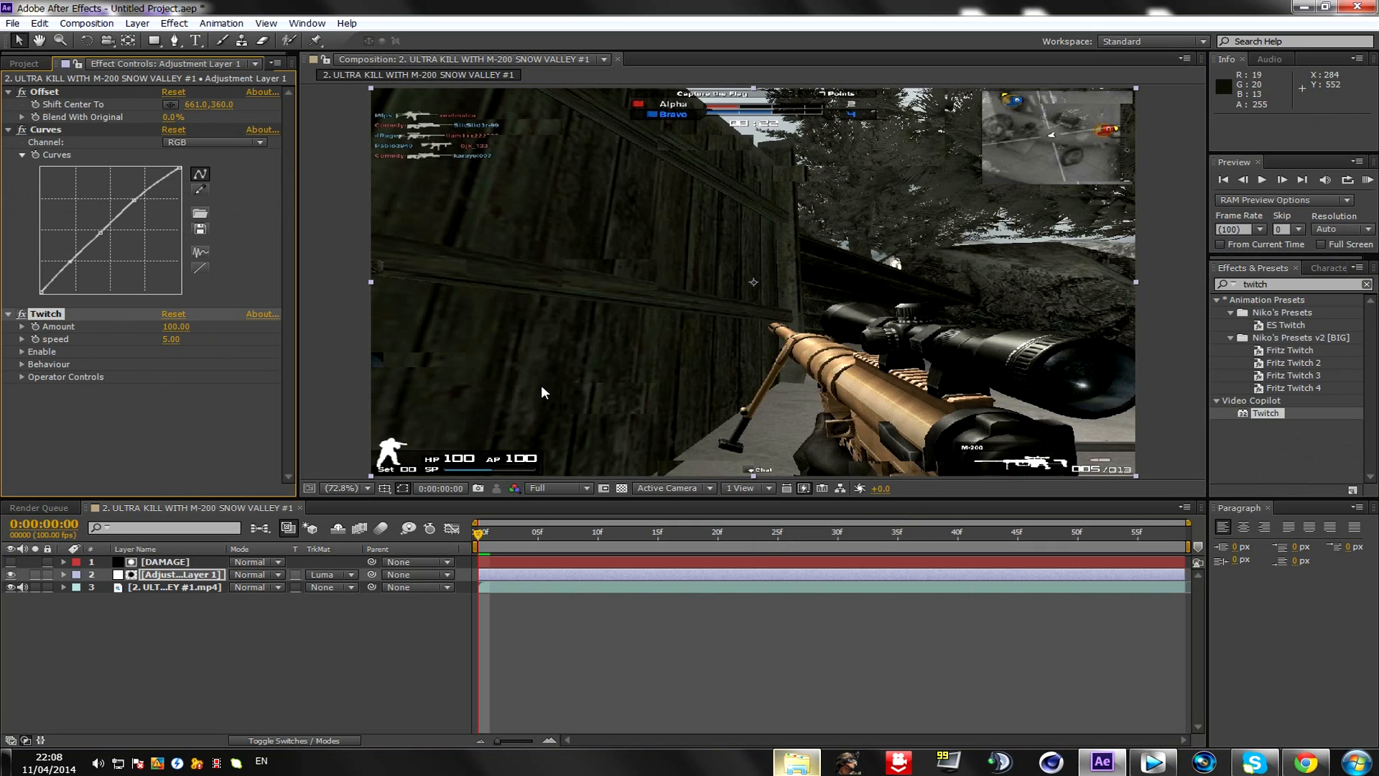
pyautogui.moveTo(208, 323)
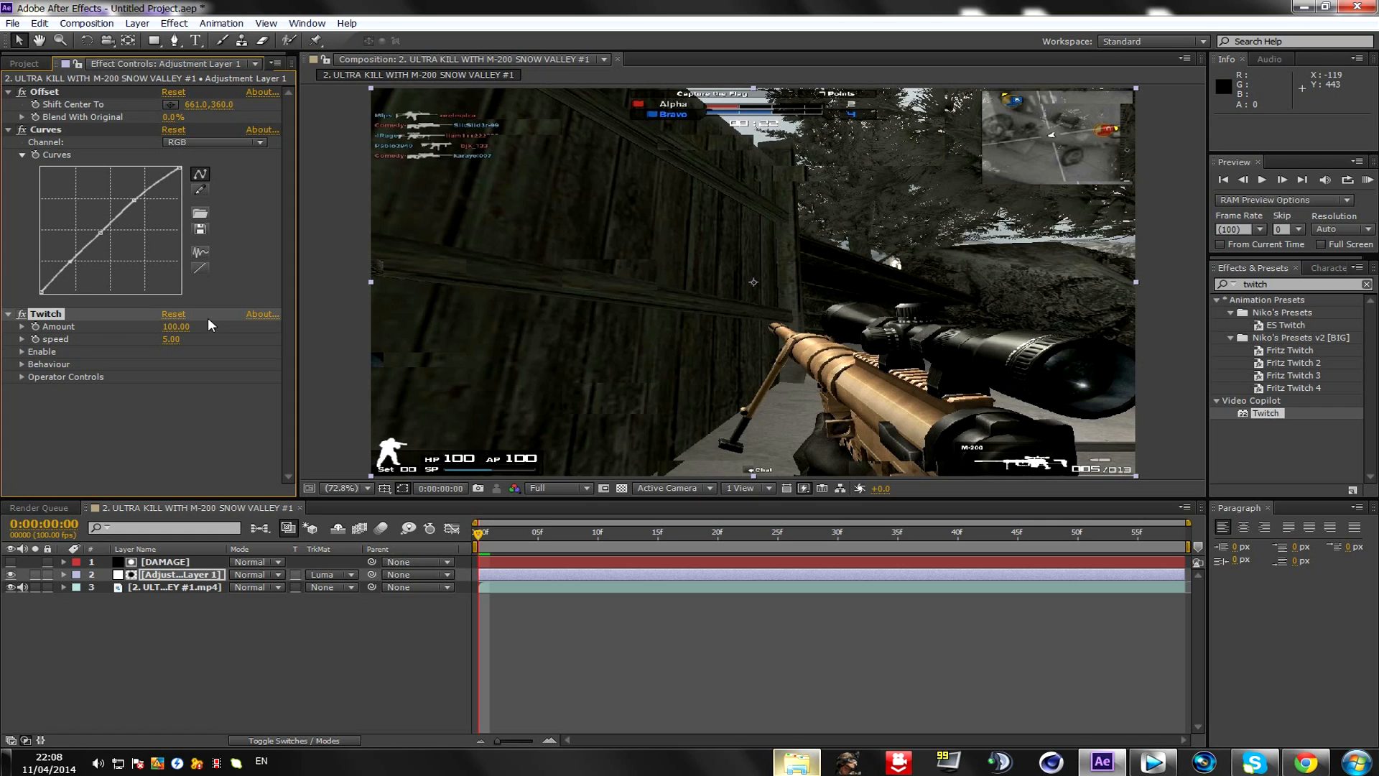
pyautogui.click(21, 350)
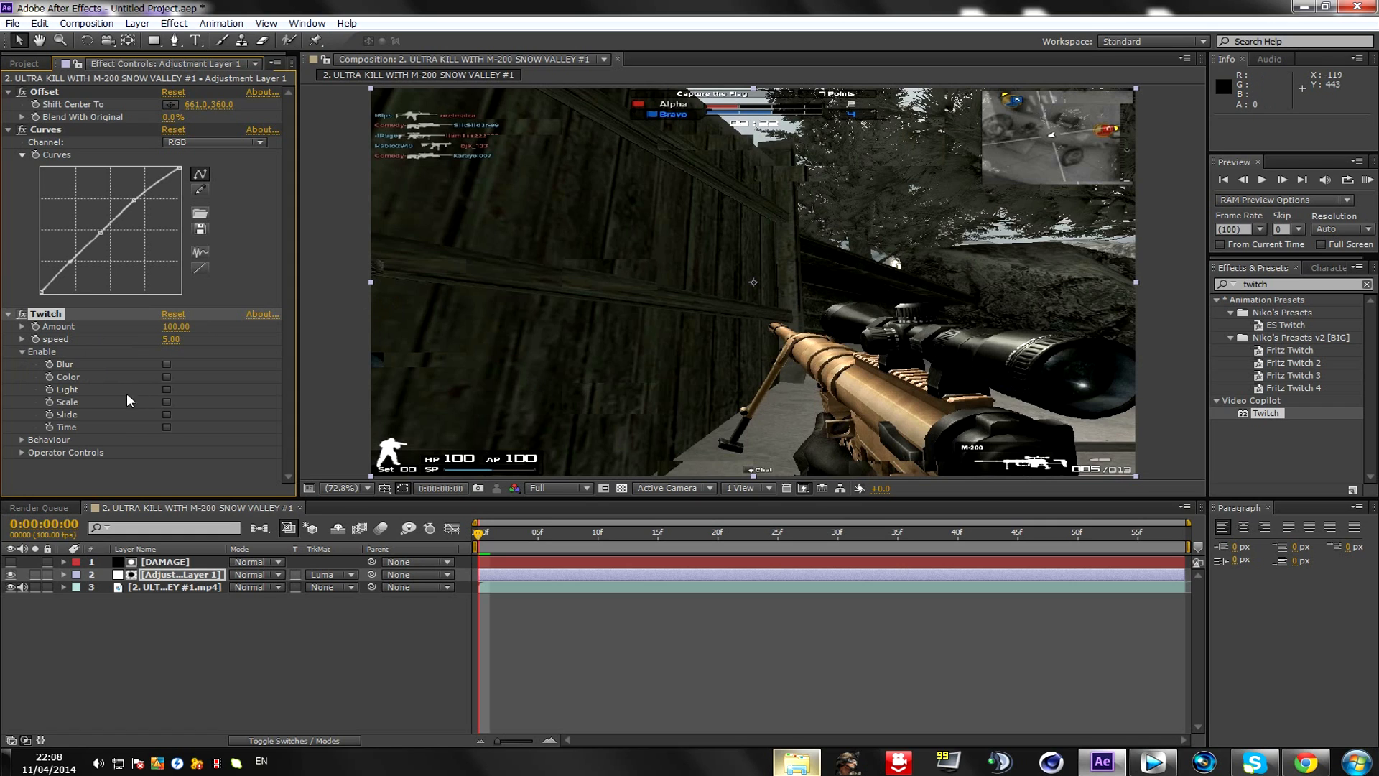
pyautogui.click(166, 364)
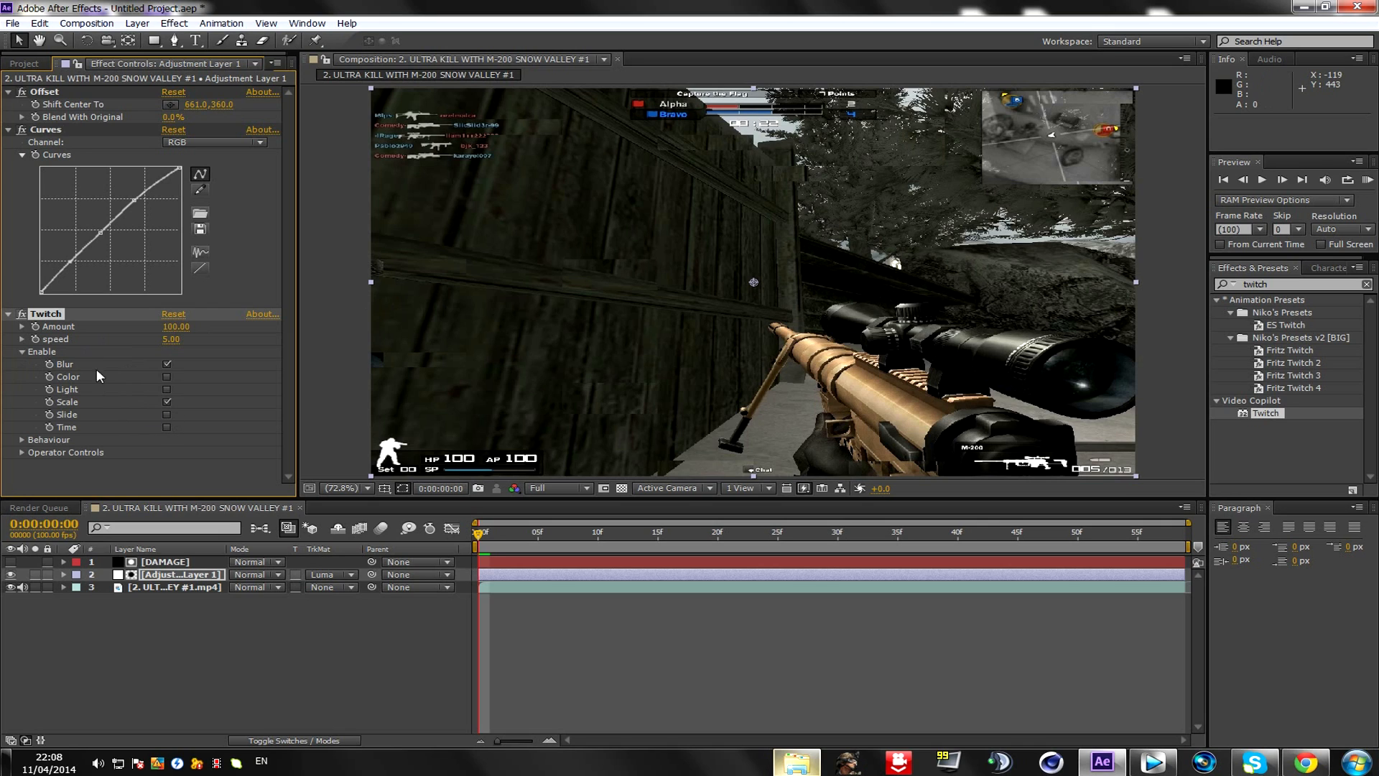
pyautogui.click(21, 350)
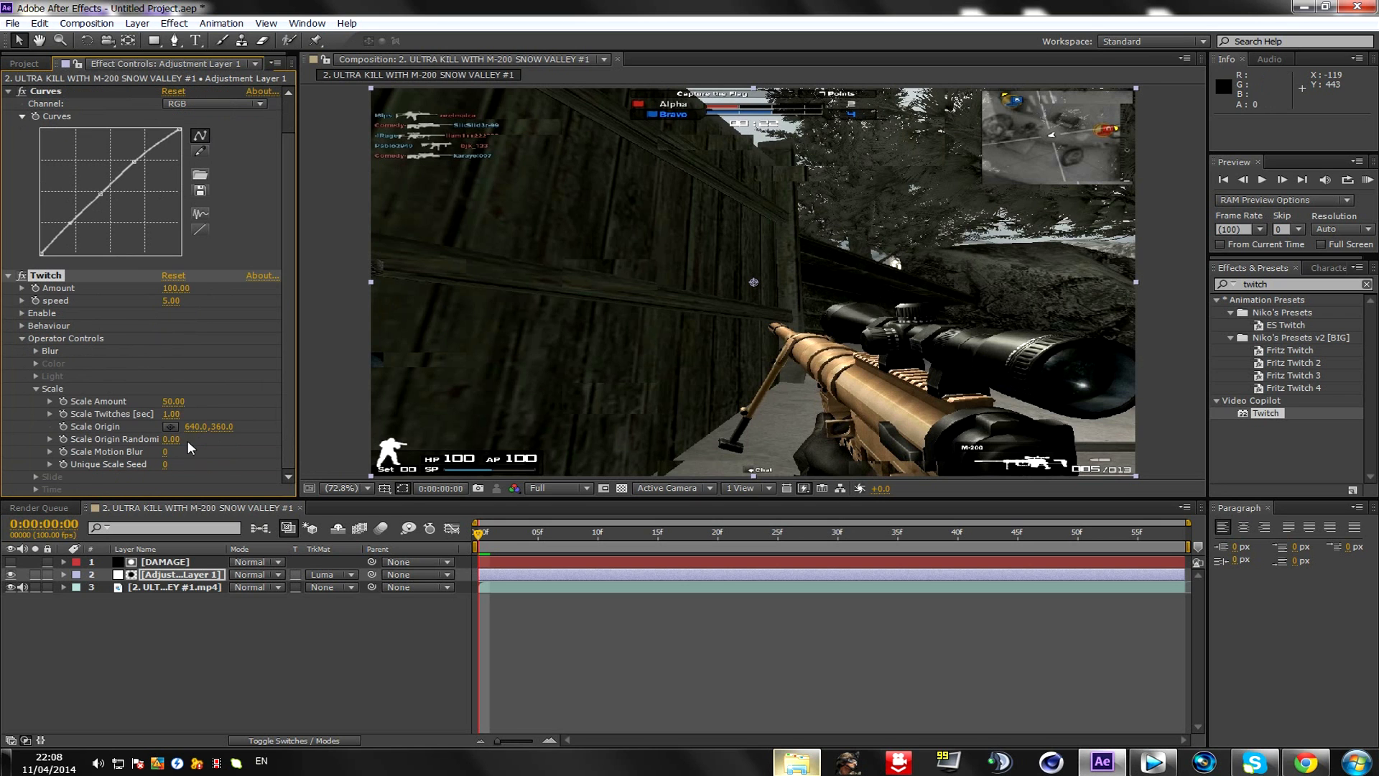
# Move the current-time indicator to 0:00:00:07 to see the glitch blocks break up the footage
pyautogui.click(490, 532)
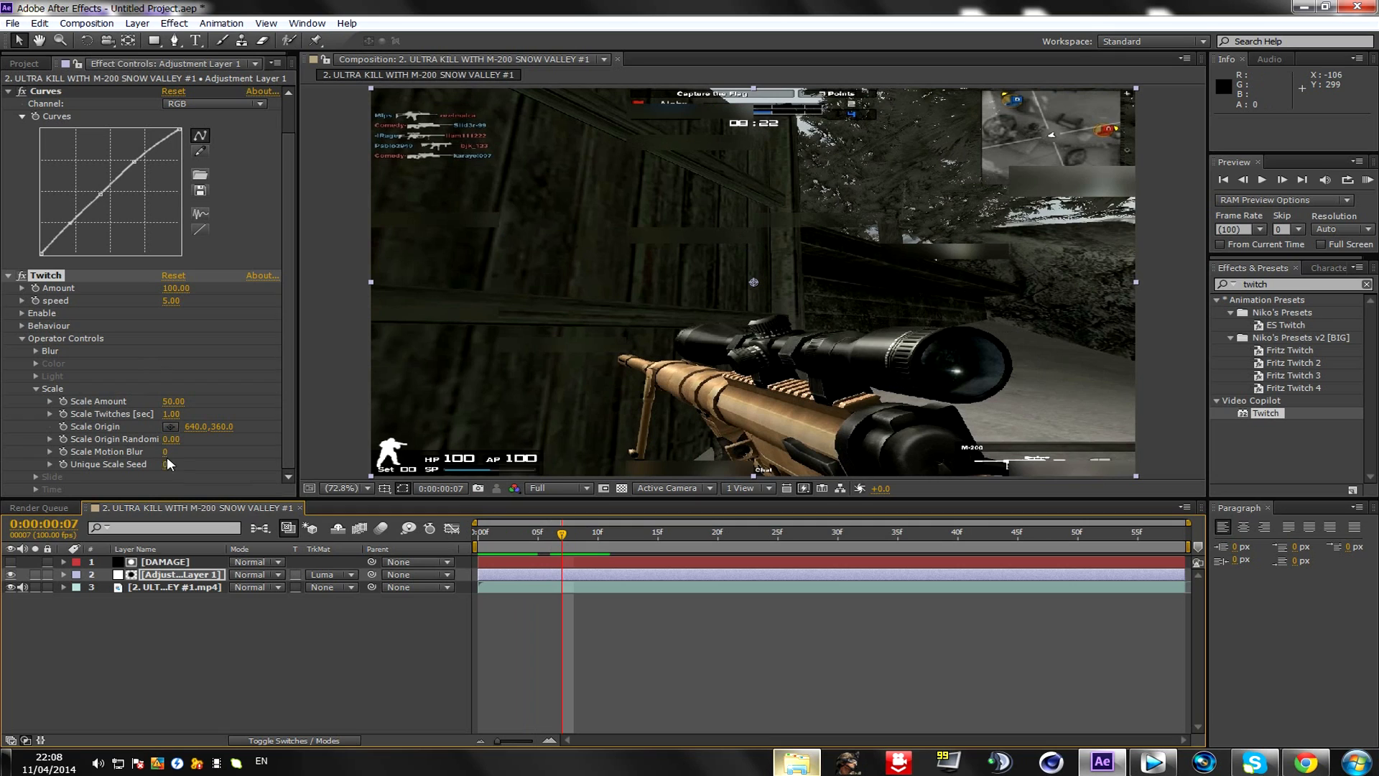
pyautogui.moveTo(39, 409)
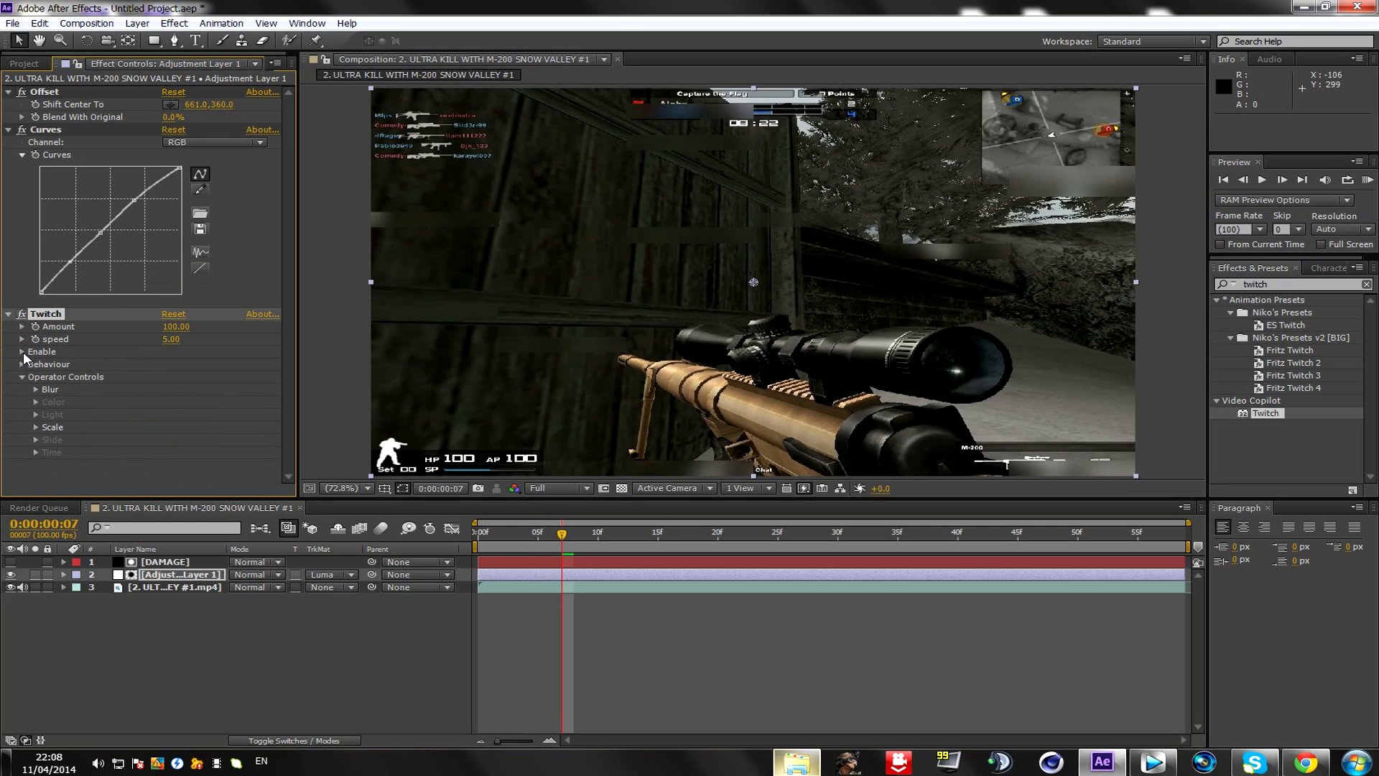
# Enable Twitch's Slide operator and expand its controls for Slide Amount 8 and RGB Split 43
pyautogui.click(23, 350)
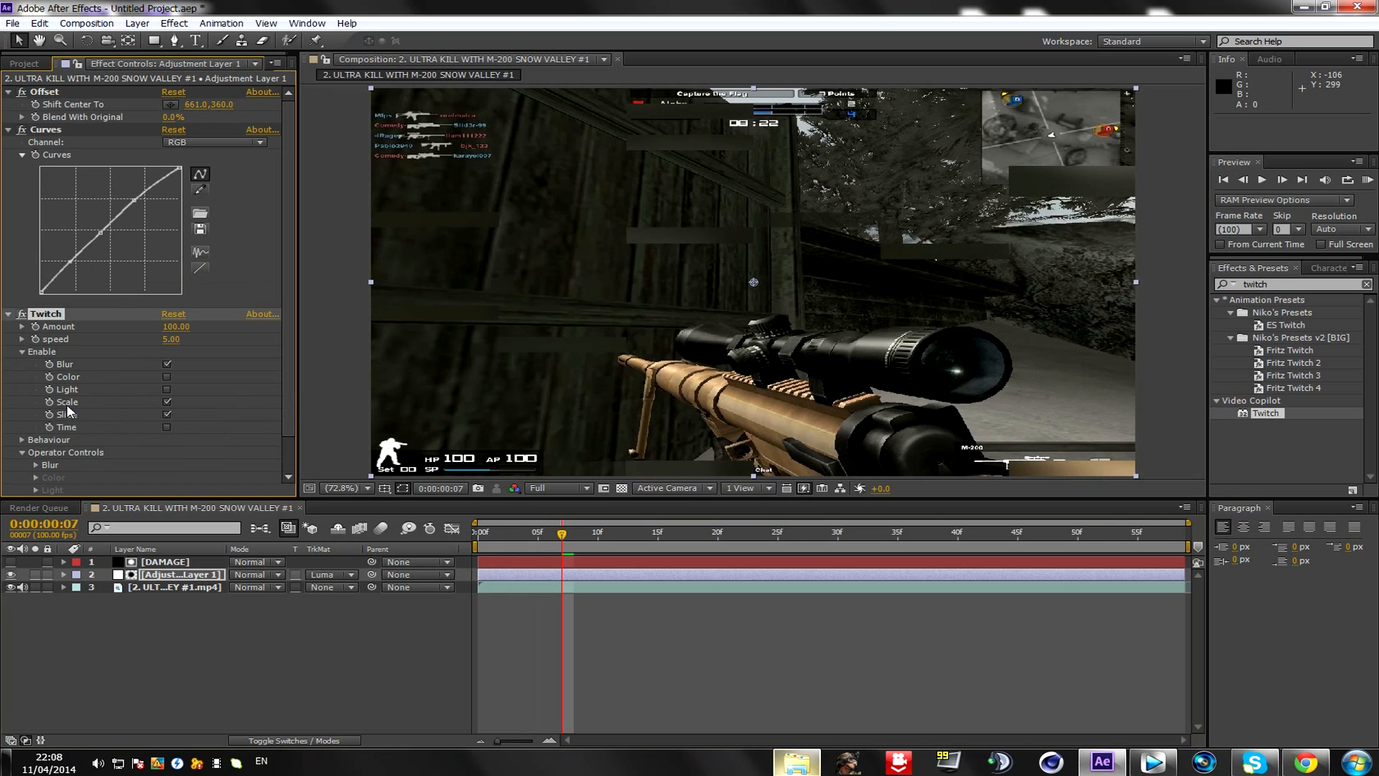
pyautogui.click(21, 351)
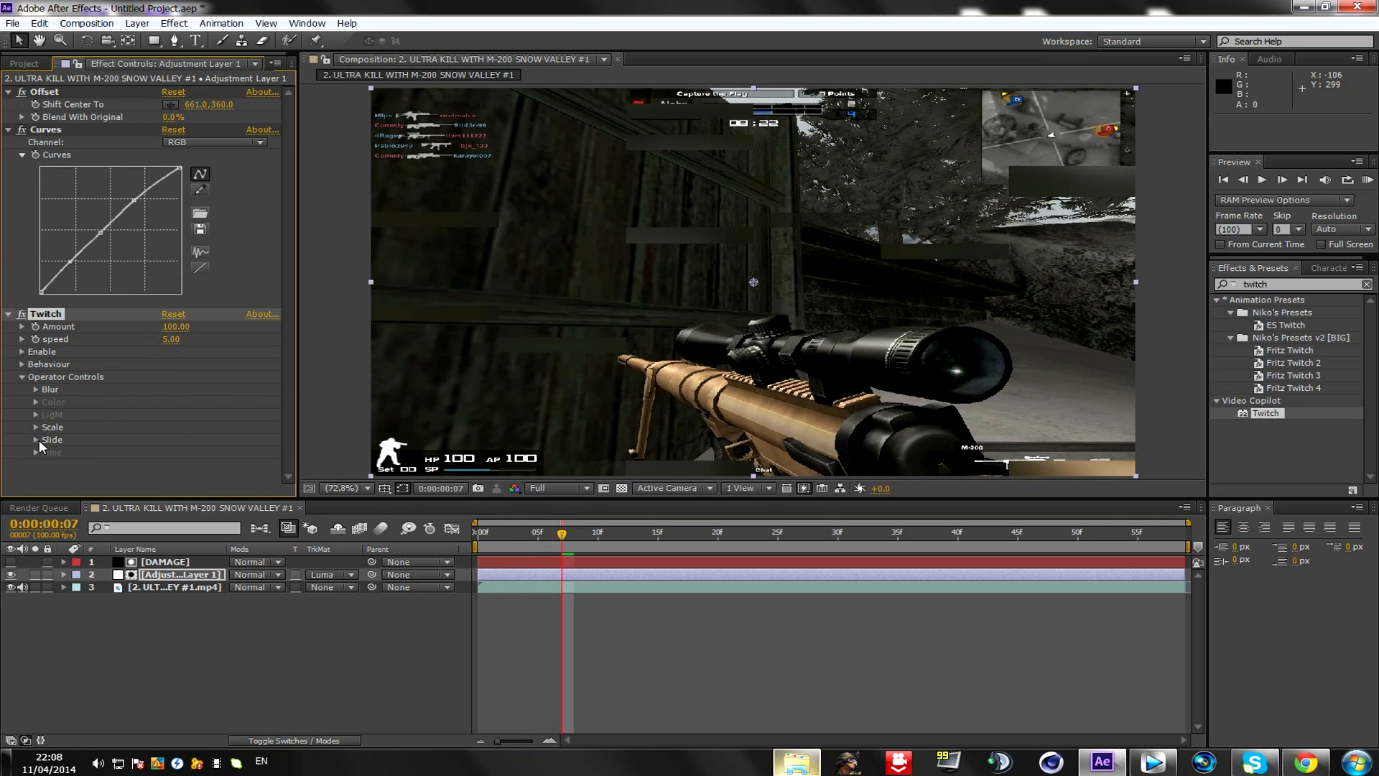
pyautogui.click(42, 439)
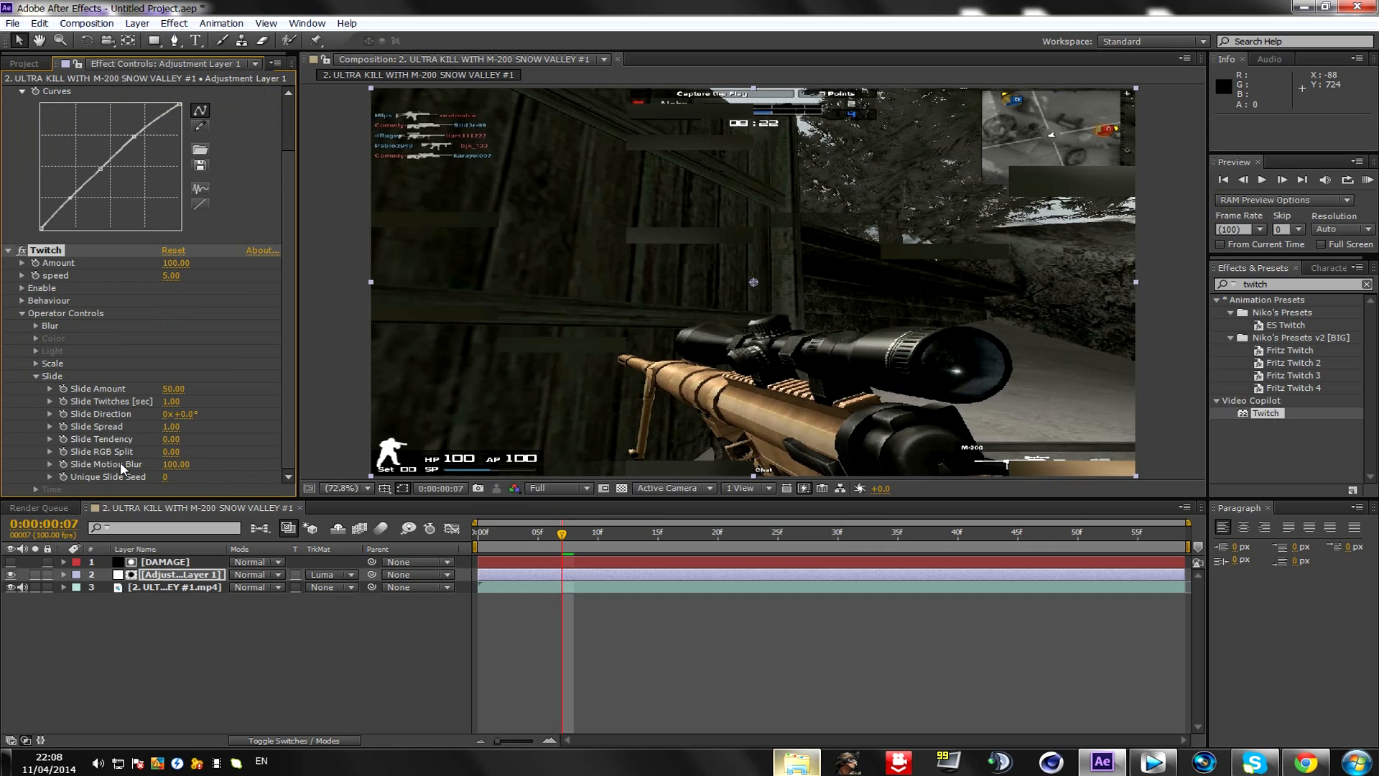
pyautogui.moveTo(147, 464)
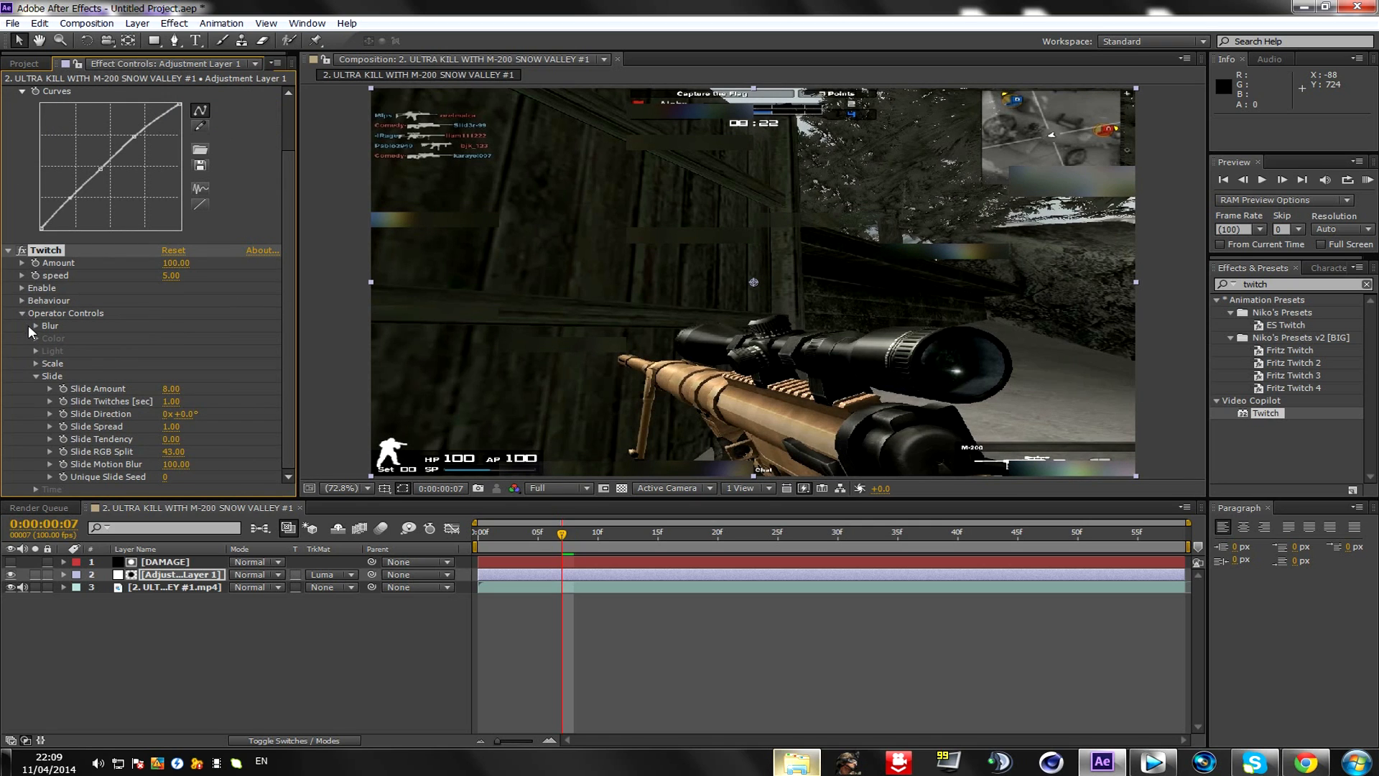
# Set Twitch Blur Amount to 11 and speed to 9, then preview the glitch from frame 0
pyautogui.click(33, 326)
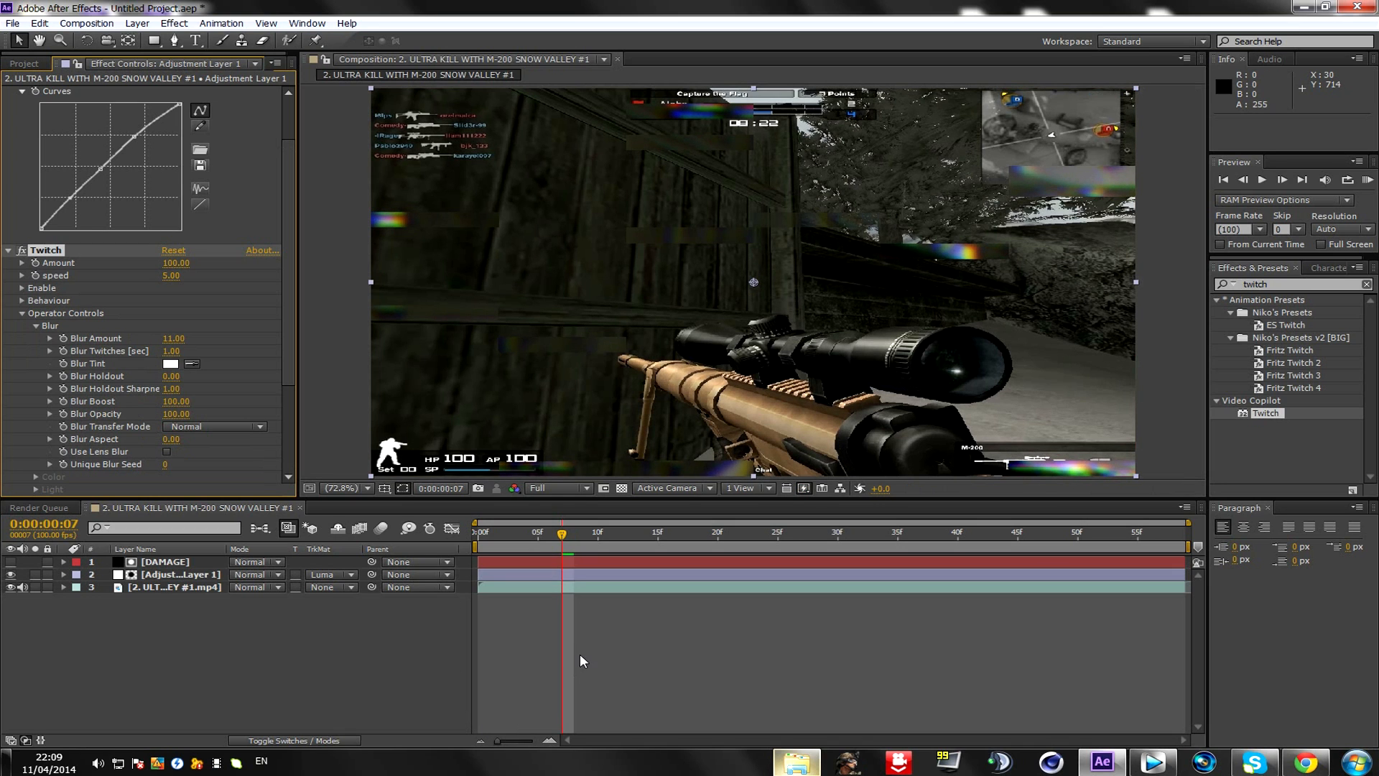
pyautogui.click(622, 532)
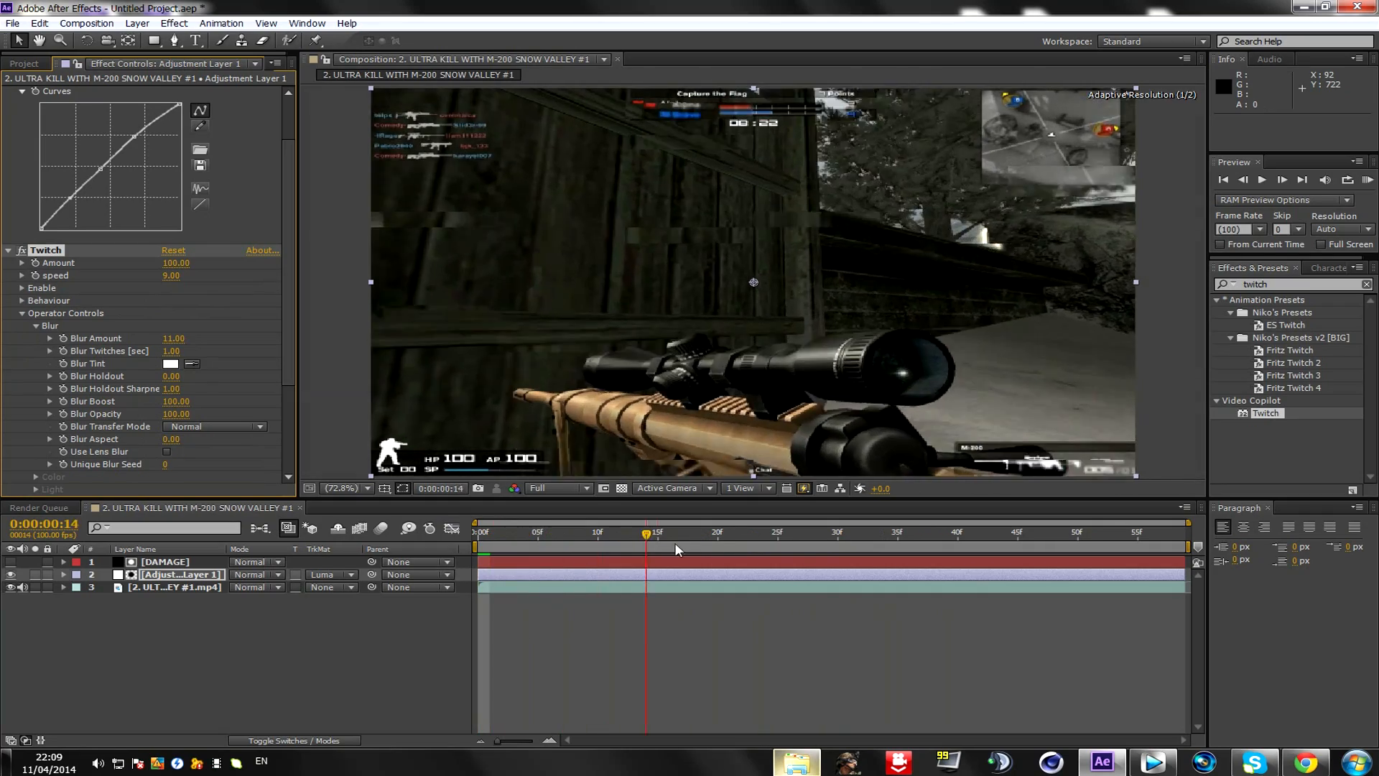
pyautogui.click(1078, 532)
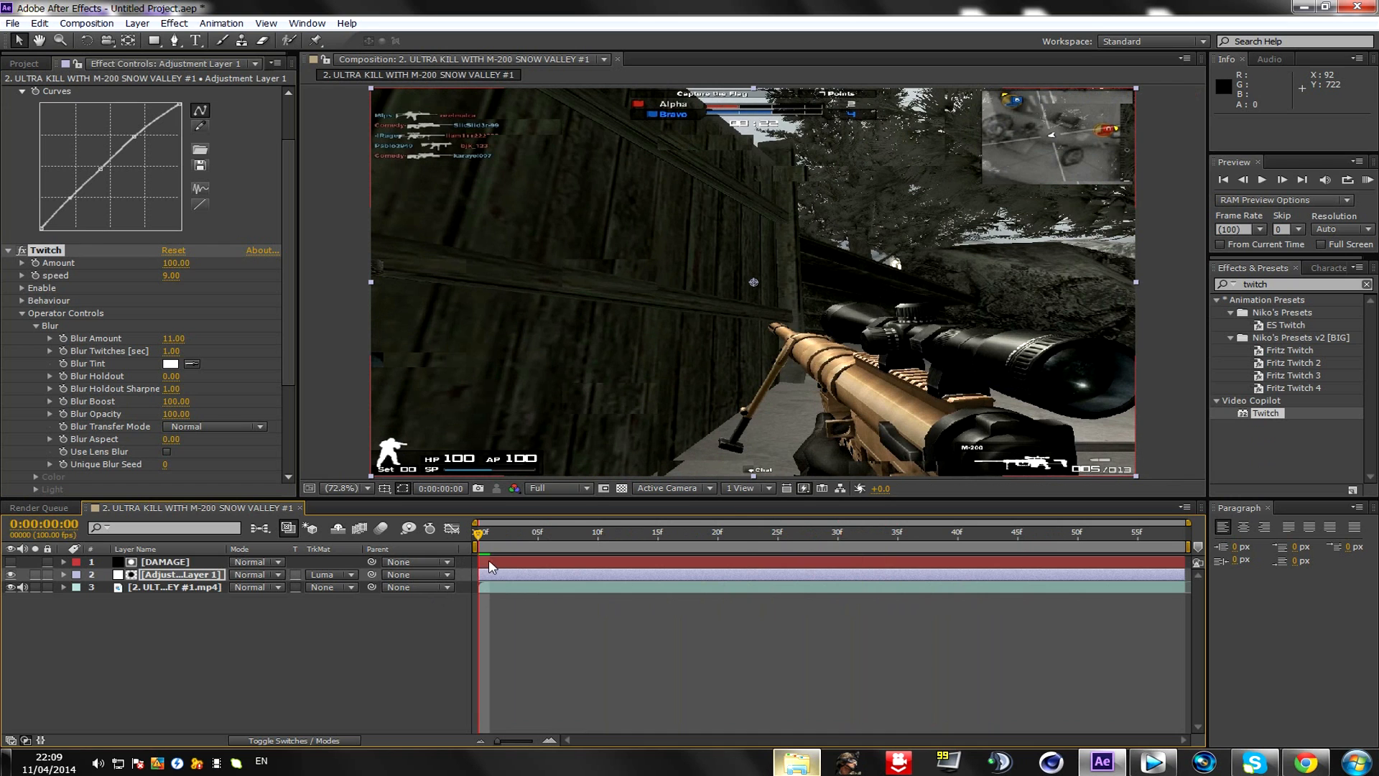
# Select the DAMAGE solid to show its Fractal Noise, Mosaic and Levels effects at a later frame
pyautogui.click(163, 562)
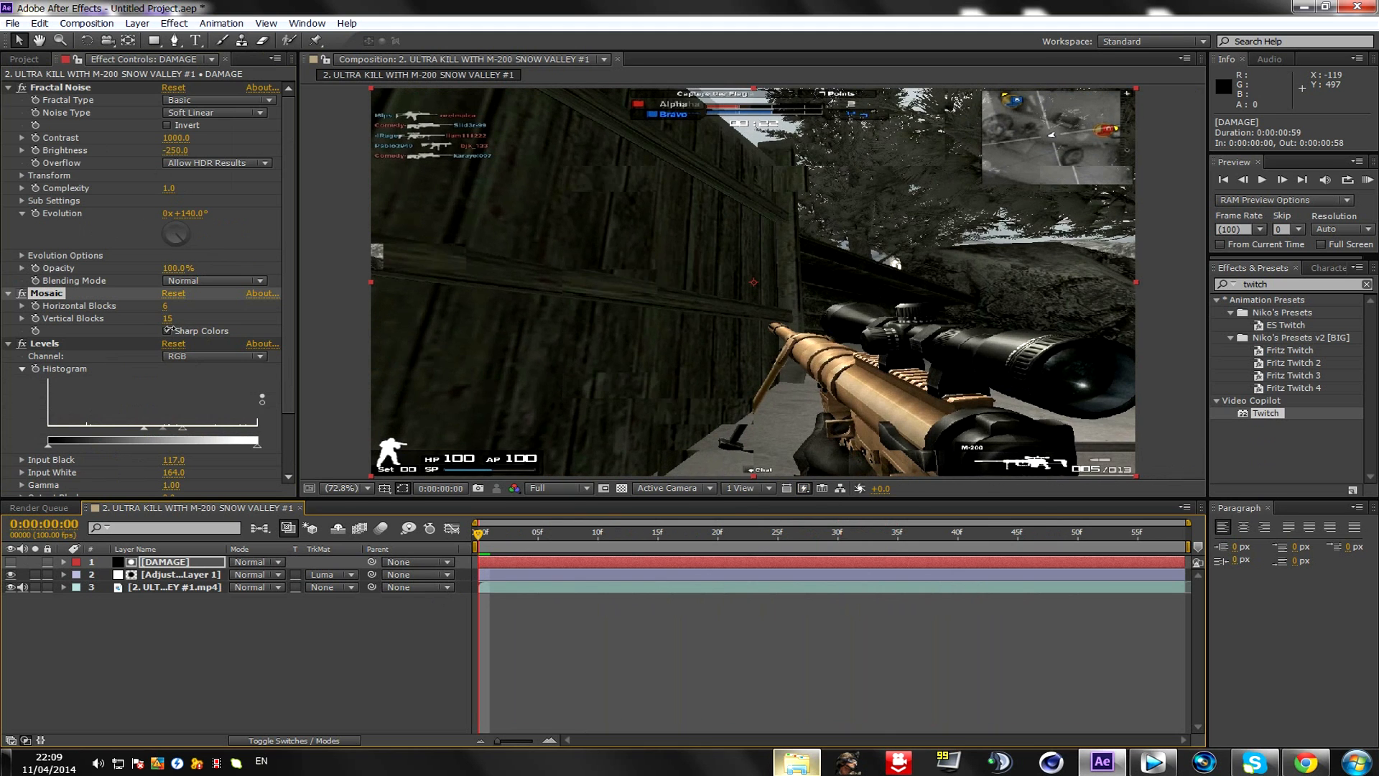
pyautogui.click(175, 317)
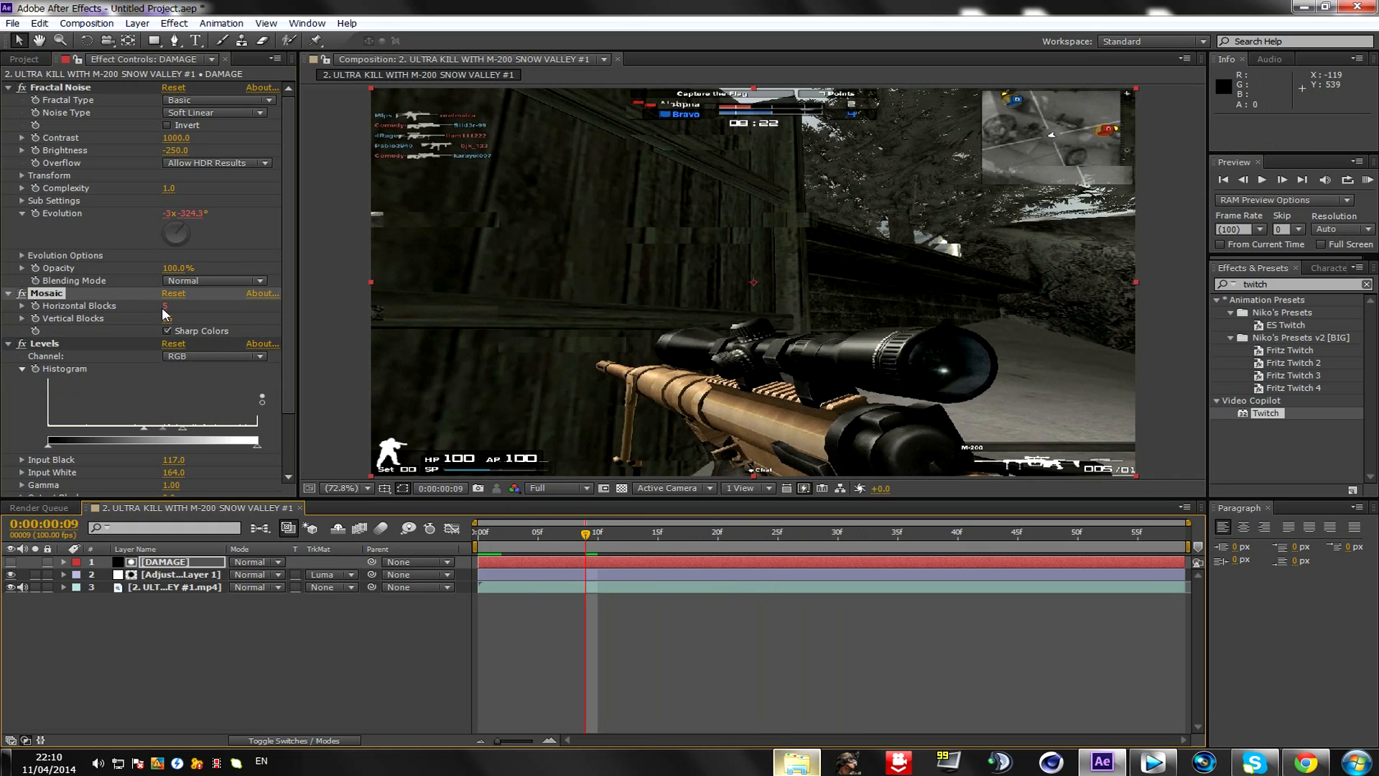
# Scrub Mosaic Horizontal Blocks down, trying 4 and settling on 2, with 25 vertical blocks
pyautogui.moveTo(164, 305); pyautogui.dragTo(185, 305)
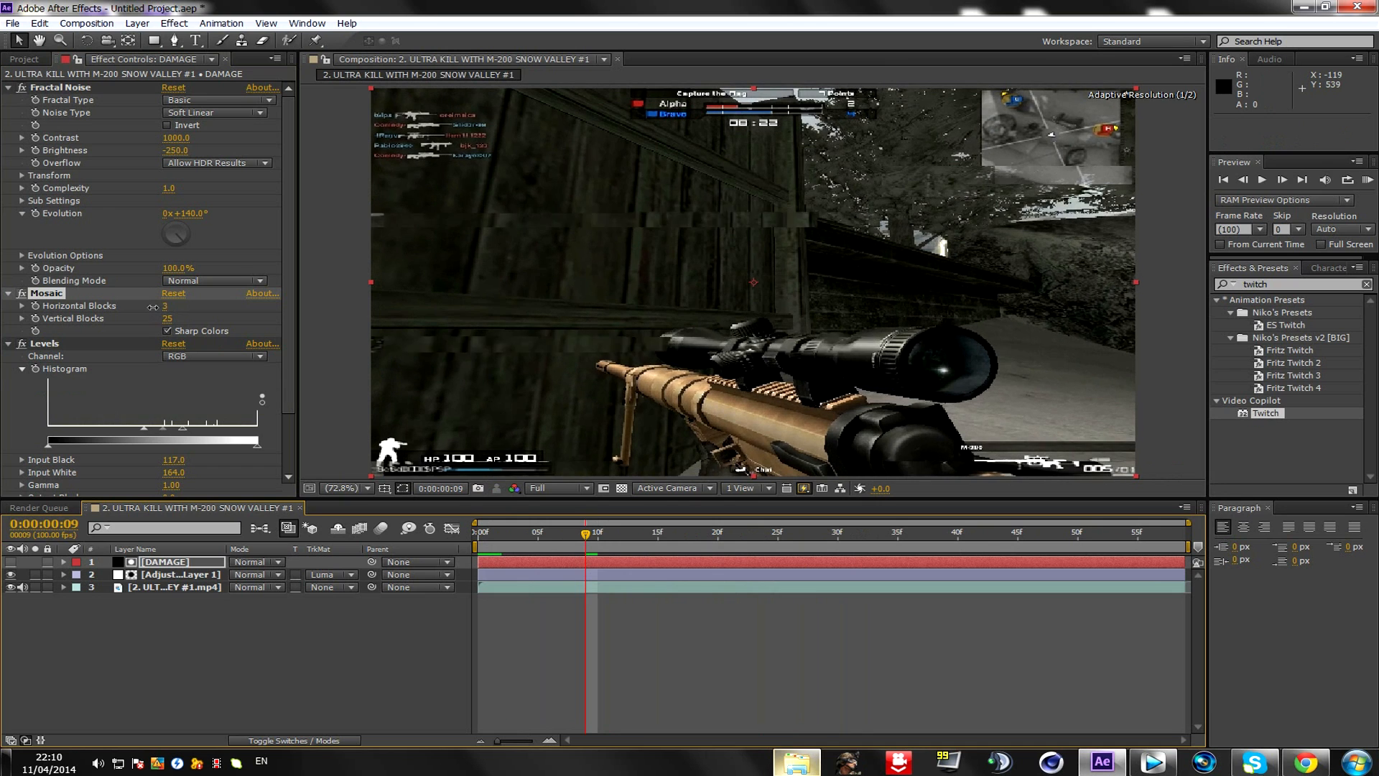
pyautogui.click(166, 305)
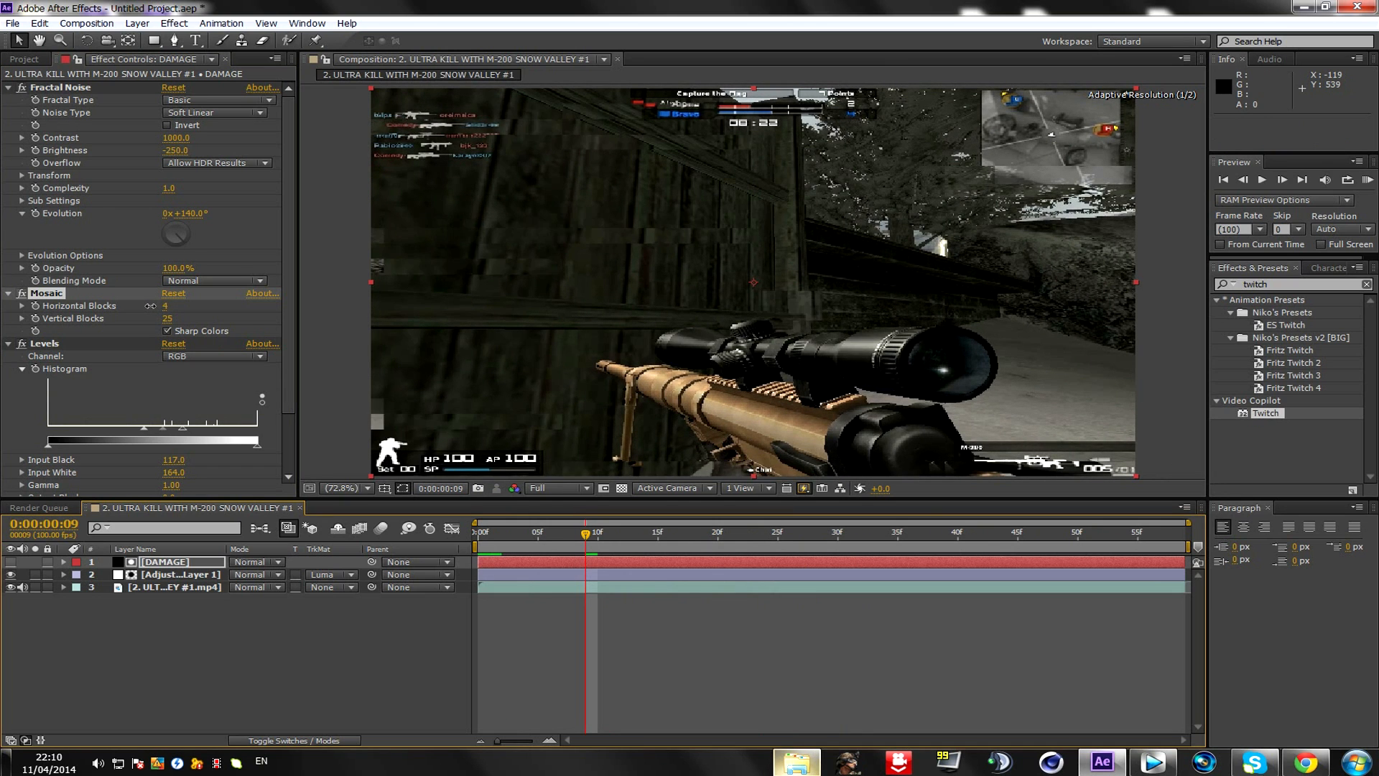
pyautogui.click(165, 304)
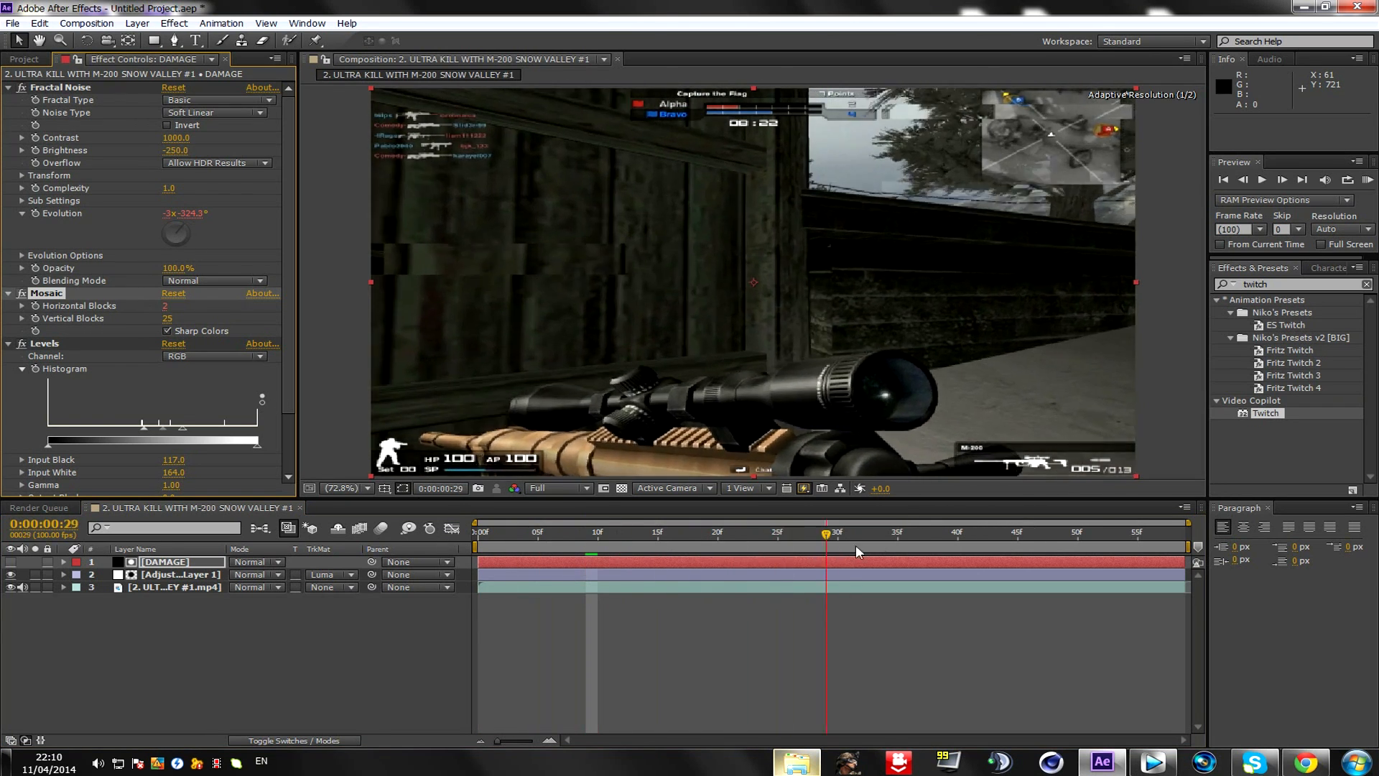
pyautogui.click(1007, 531)
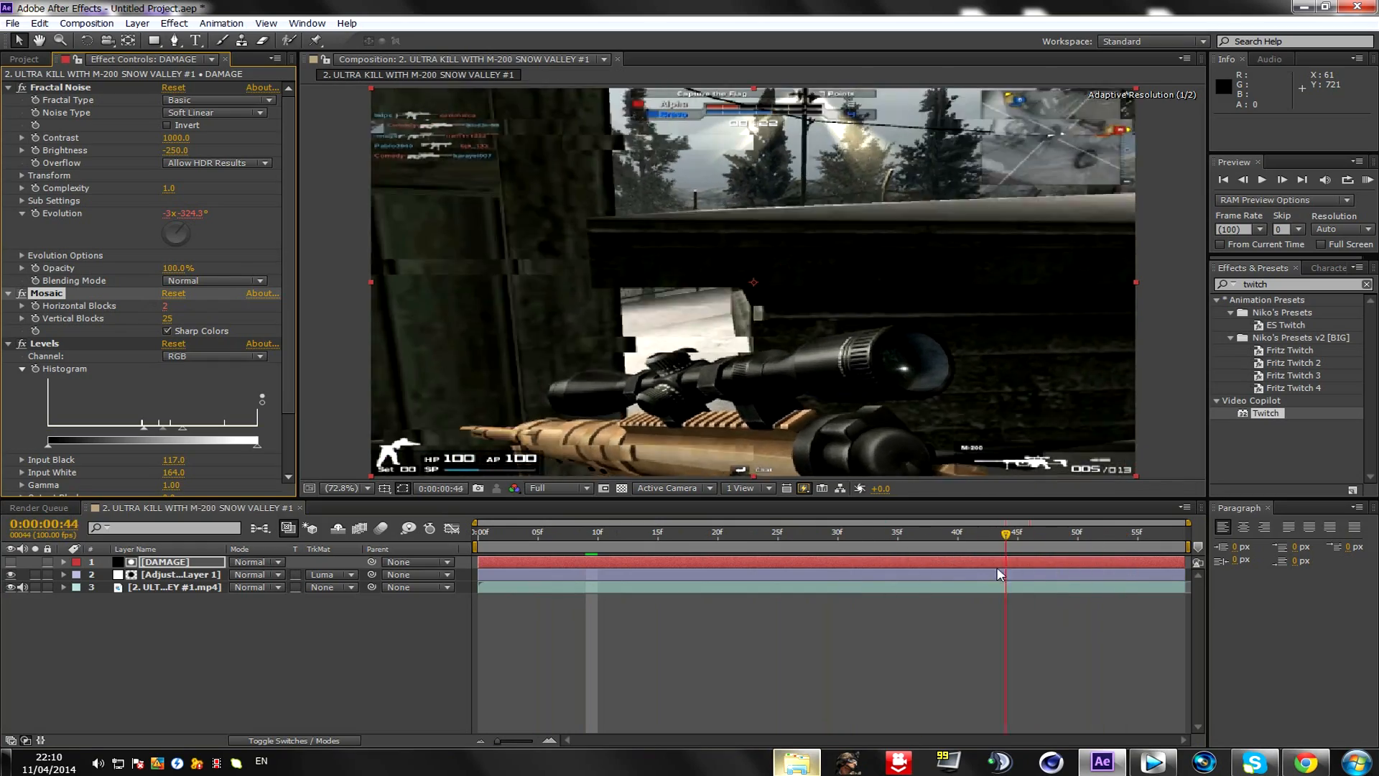
pyautogui.click(692, 531)
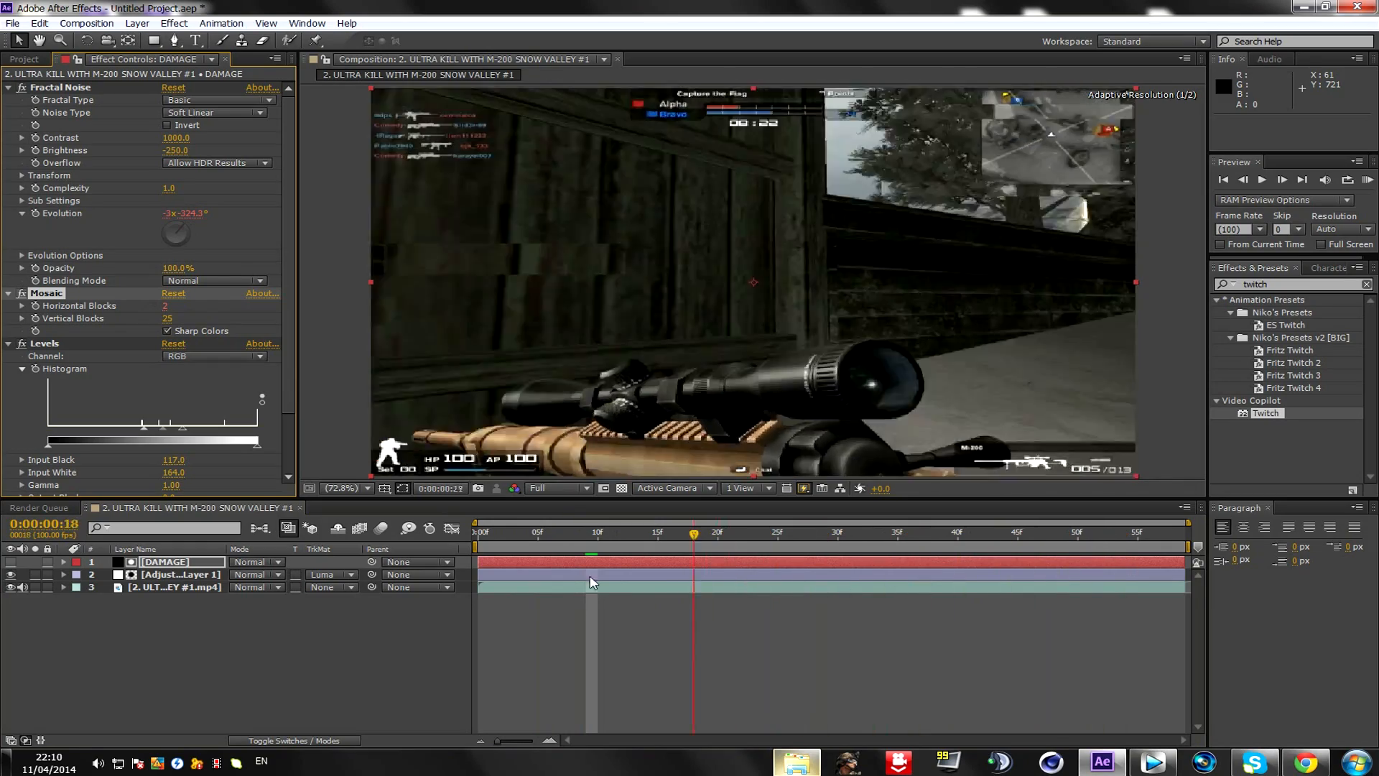
pyautogui.click(477, 532)
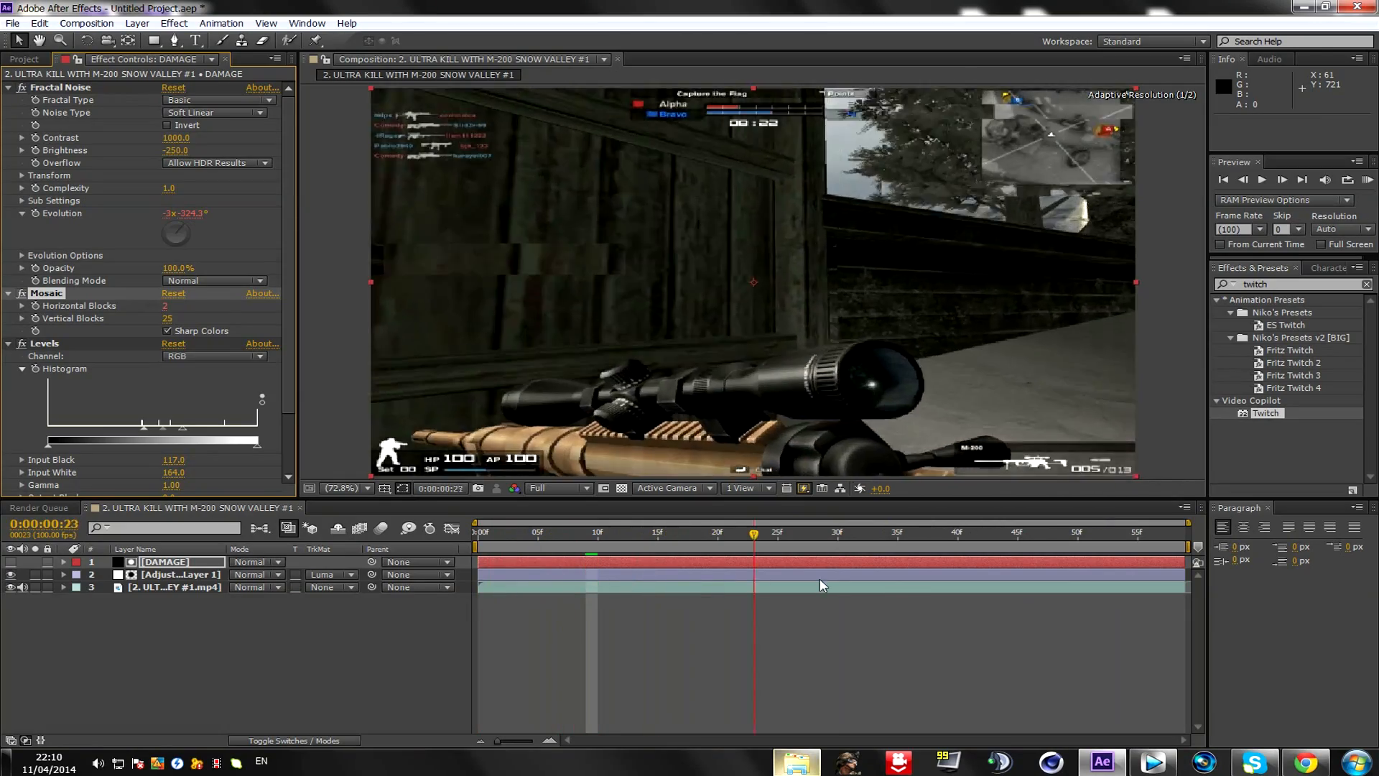
pyautogui.click(480, 532)
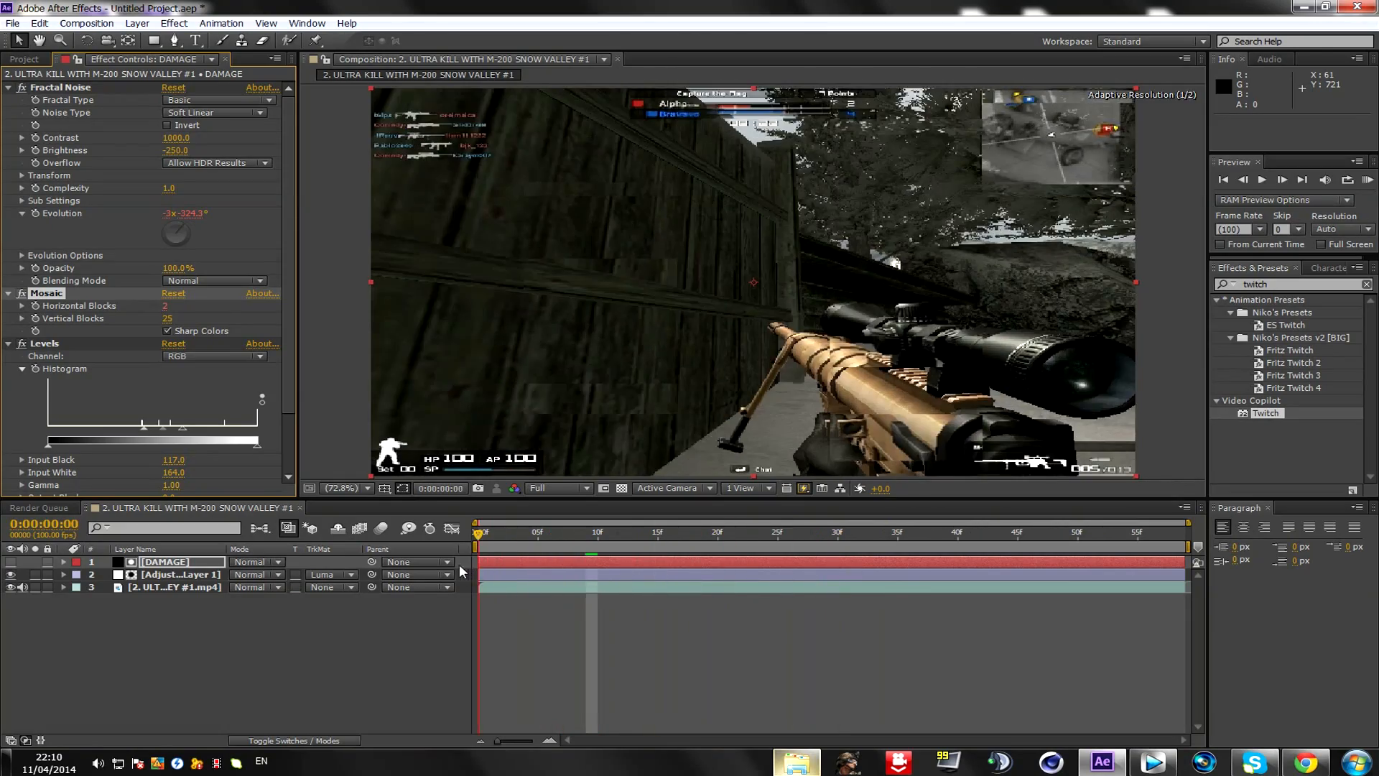